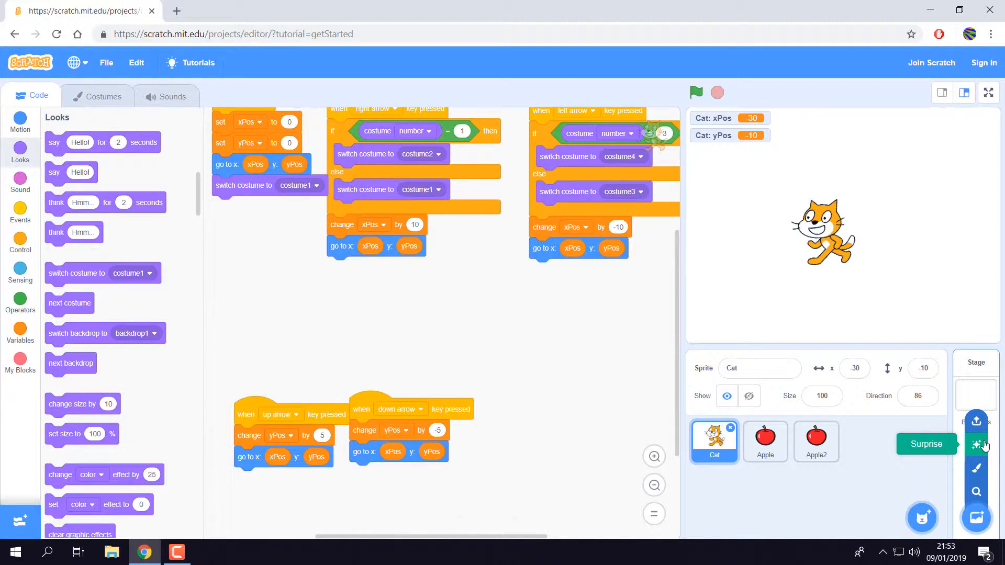
{"action": "mouse_move", "coordinate": [976, 421]}
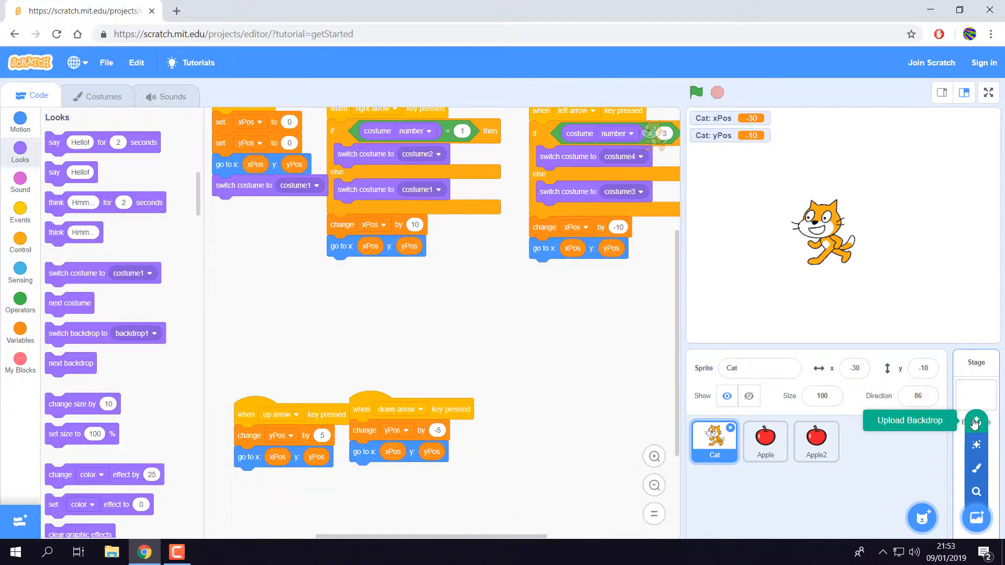
{"action": "mouse_move", "coordinate": [976, 467]}
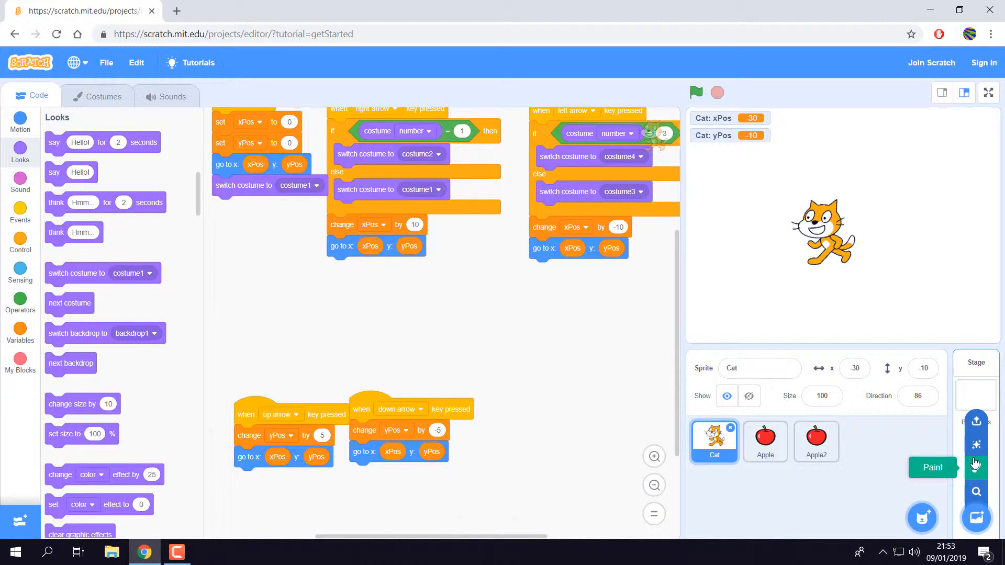
{"action": "mouse_move", "coordinate": [977, 498]}
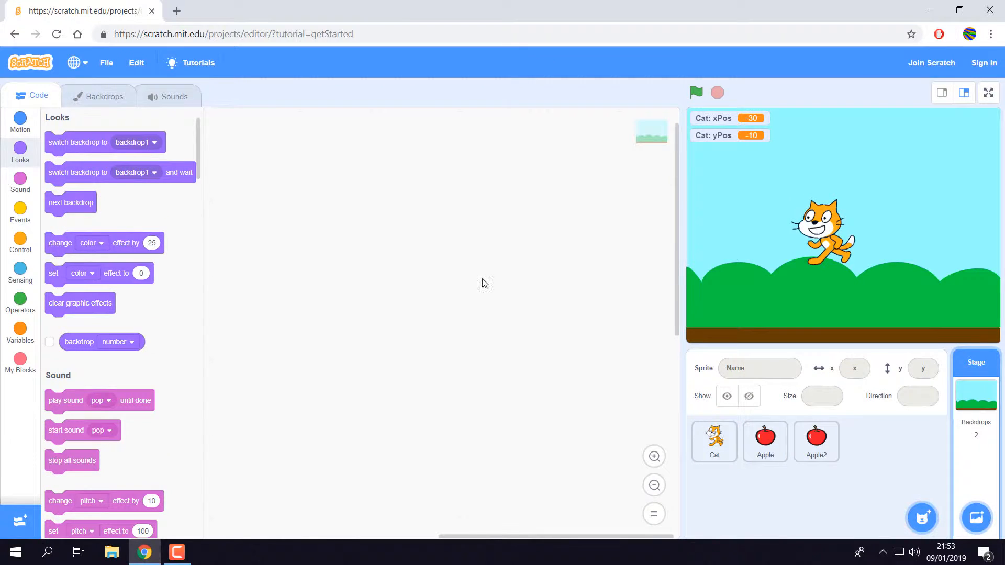
{"action": "mouse_move", "coordinate": [915, 217]}
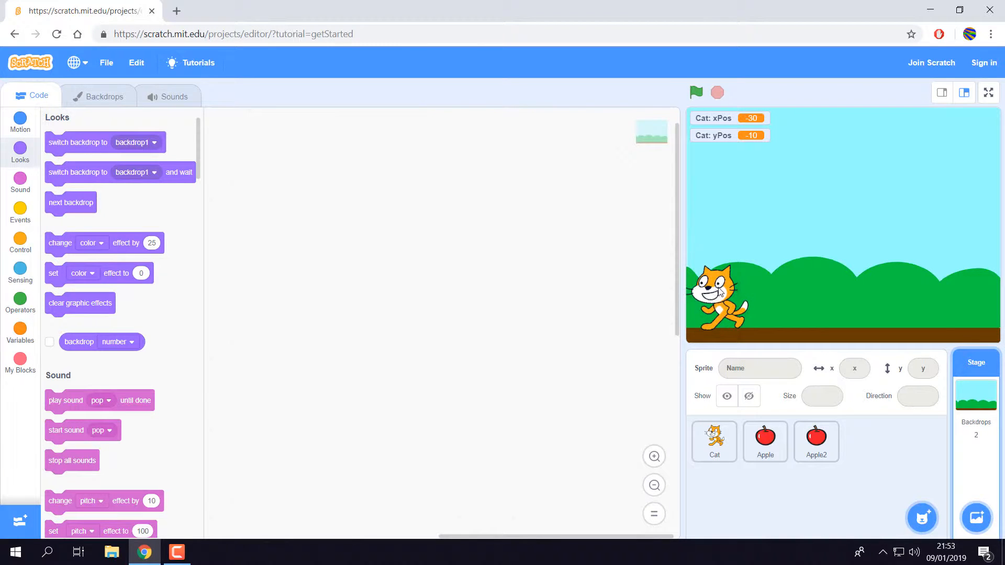
Select the Cat sprite in the sprite pane to get back to its scripts
{"action": "left_click", "coordinate": [714, 441]}
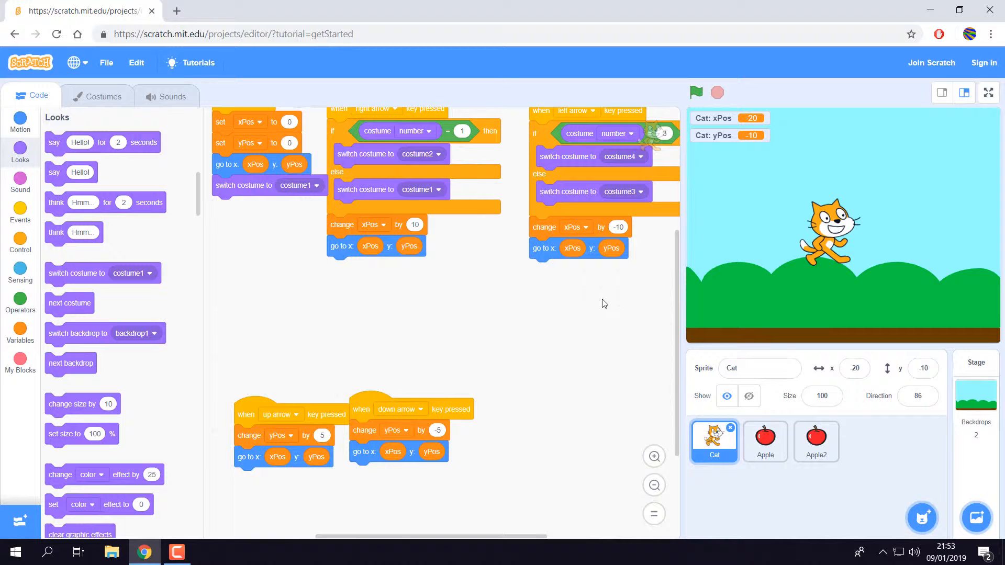
{"action": "mouse_move", "coordinate": [580, 287]}
{"action": "type", "text": "10"}
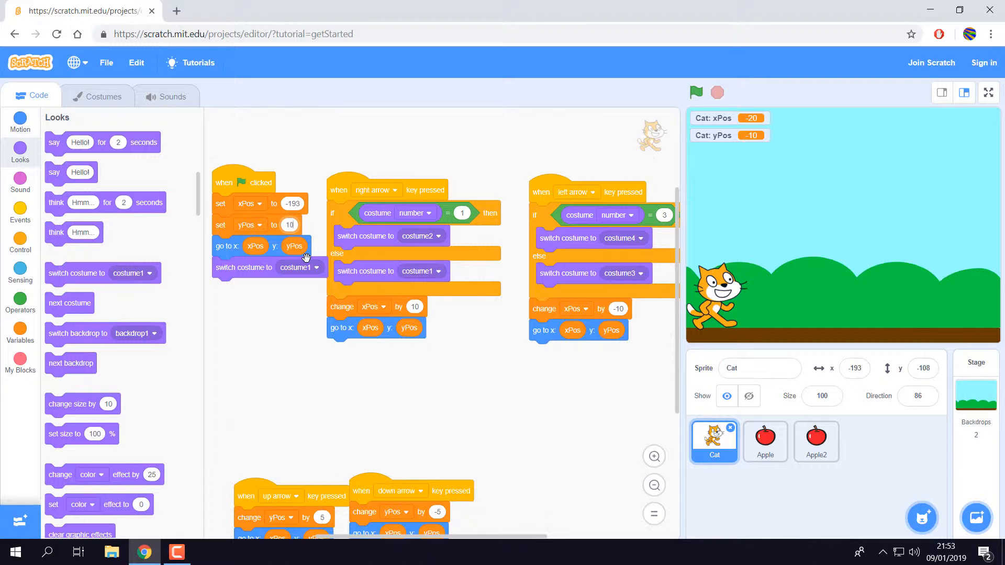
Apply the x -193, y -108 start position and test it with the green flag
{"action": "left_click", "coordinate": [695, 92]}
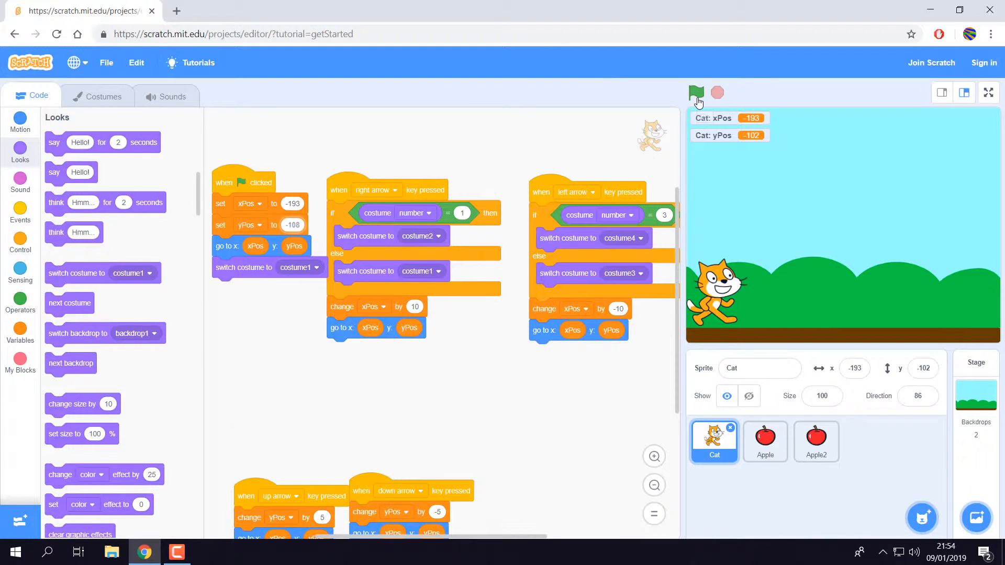
{"action": "left_click", "coordinate": [695, 93]}
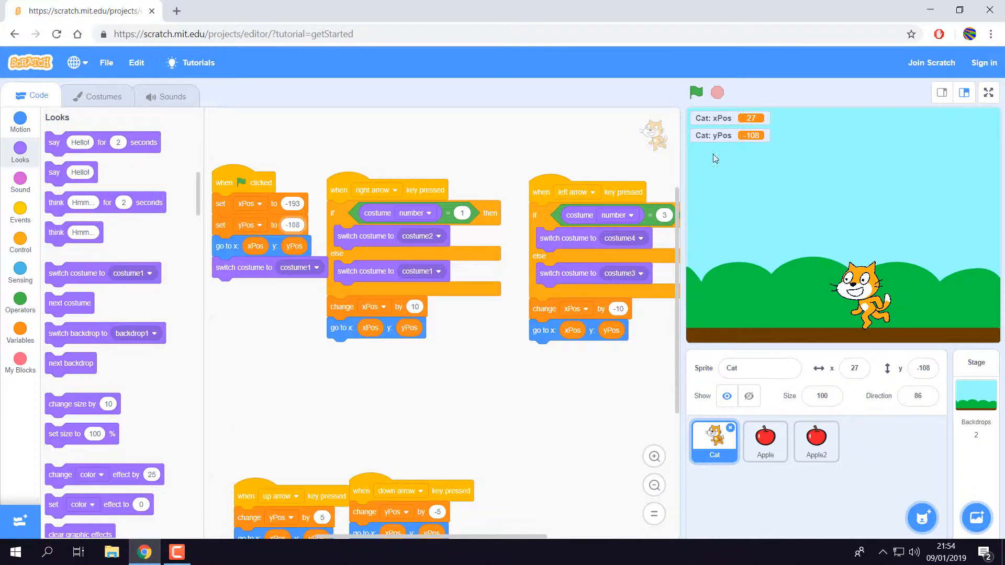
{"action": "mouse_move", "coordinate": [686, 158]}
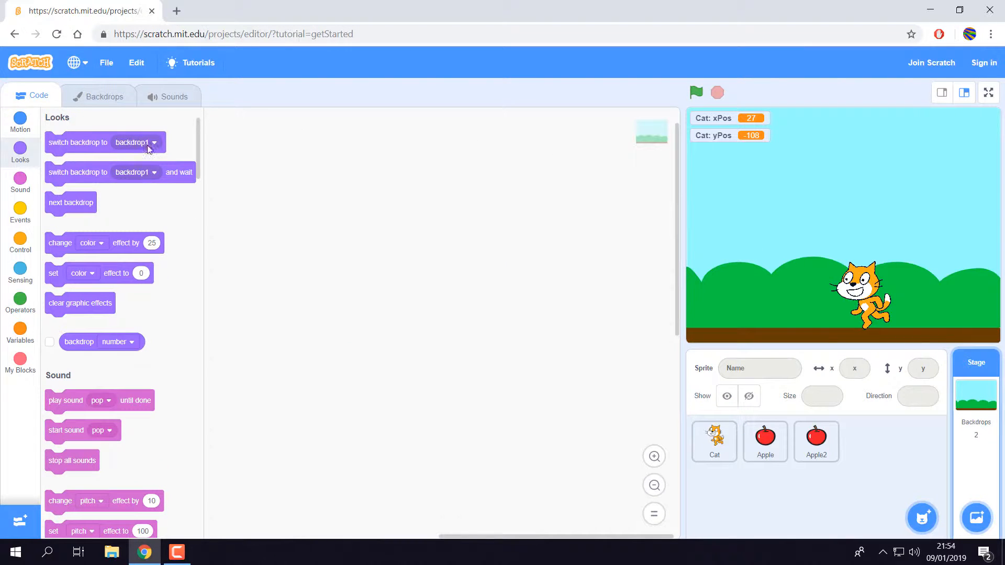
{"action": "mouse_move", "coordinate": [542, 250]}
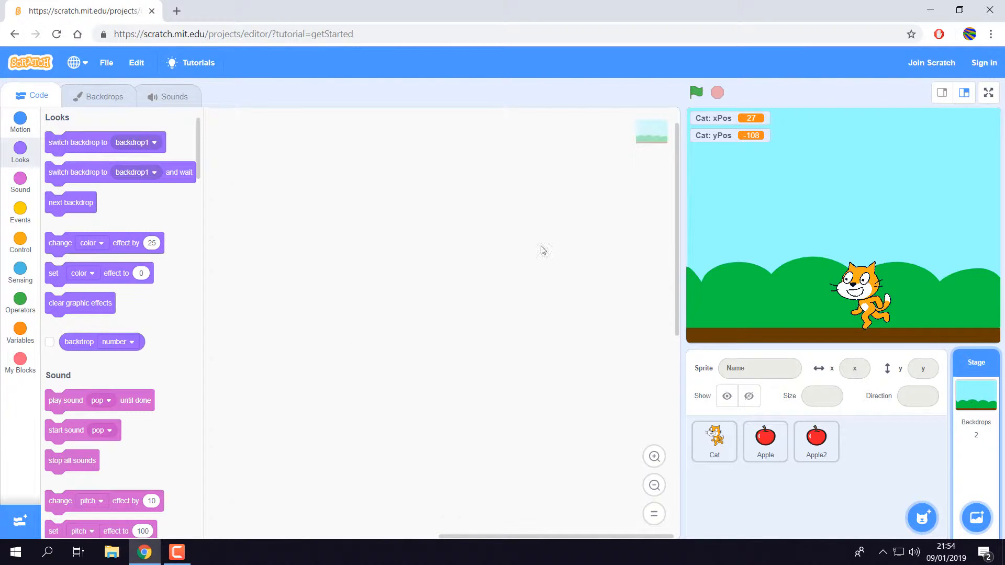
Open the Stage's backdrop editor and set the fill colour to nearly white
{"action": "scroll", "scroll_direction": "down", "scroll_amount": 3}
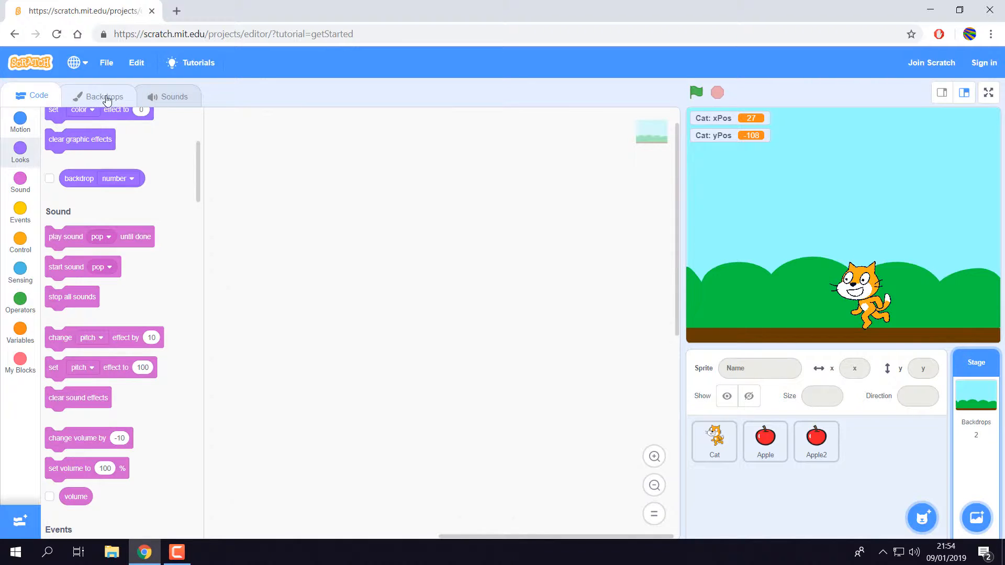
{"action": "left_click", "coordinate": [98, 96]}
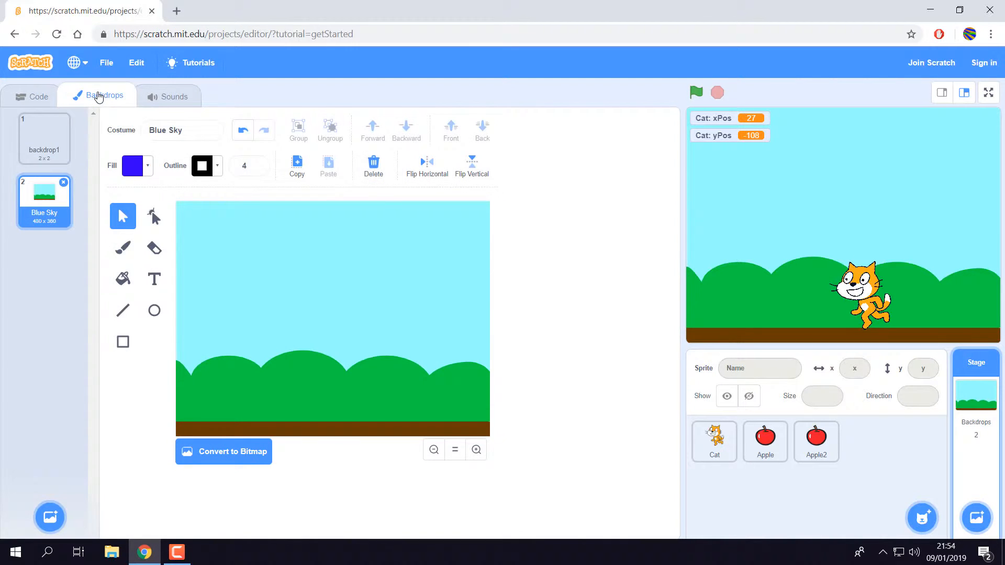
{"action": "mouse_move", "coordinate": [153, 316]}
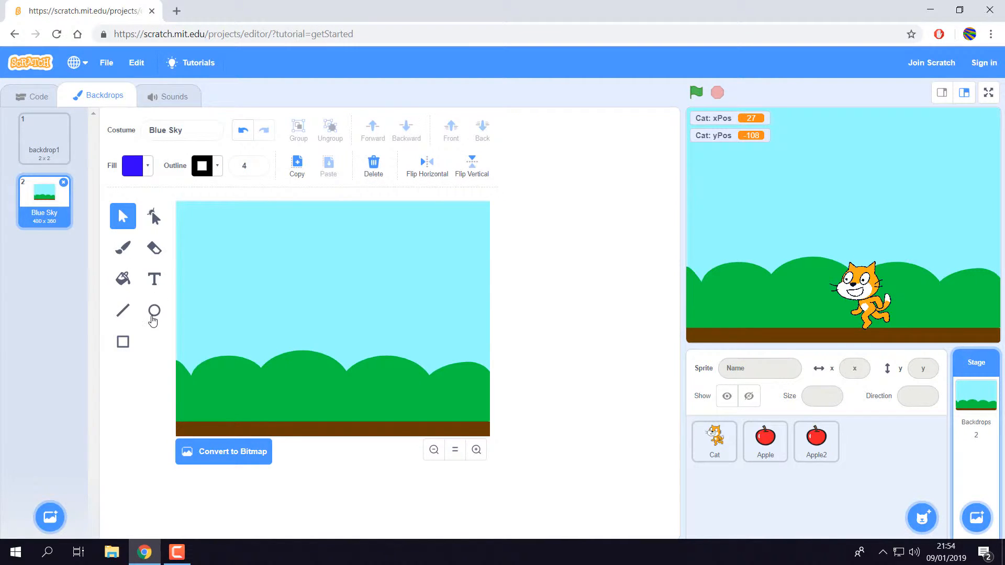
{"action": "left_click", "coordinate": [132, 165]}
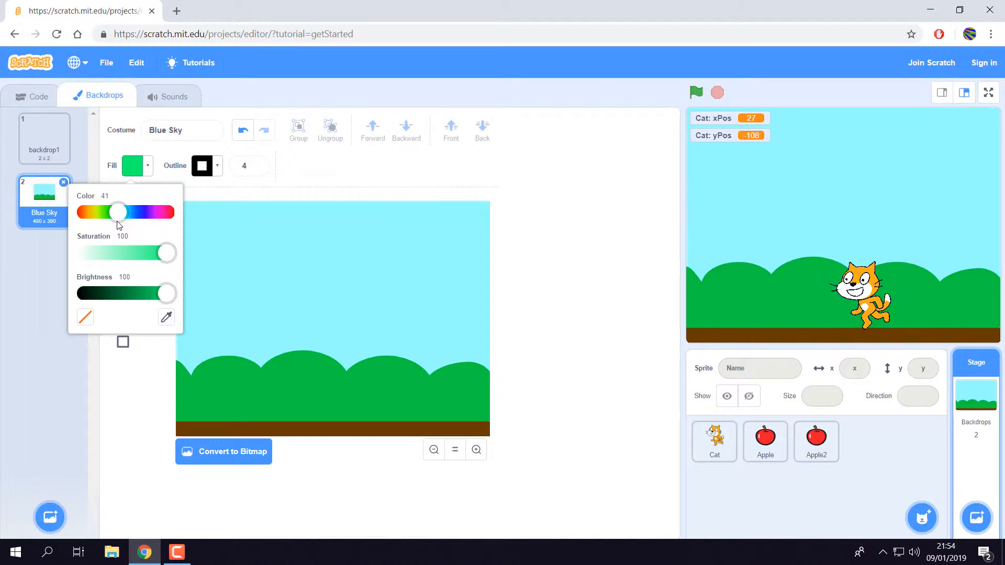
{"action": "left_click_drag", "start_coordinate": [117, 212], "coordinate": [126, 211]}
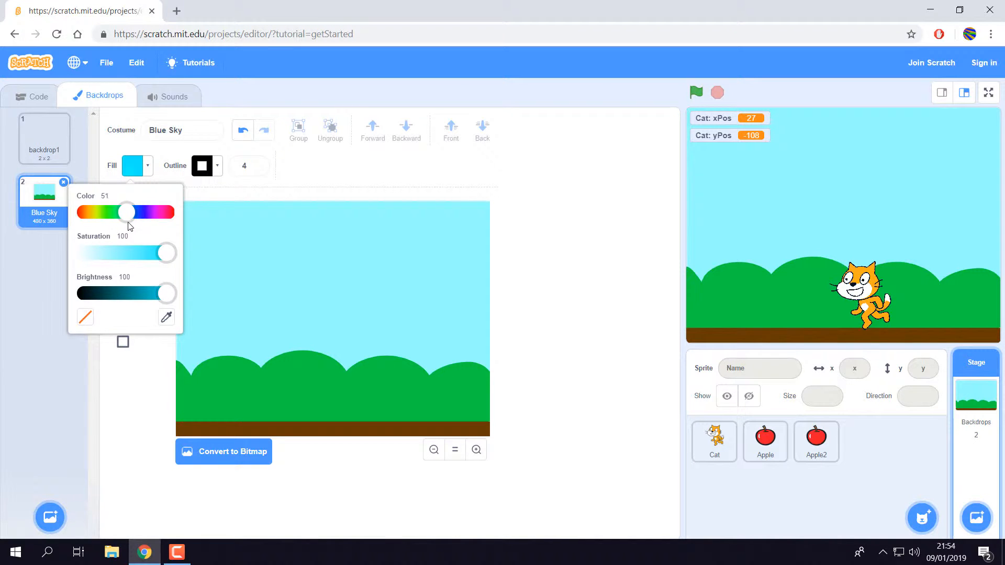
{"action": "left_click_drag", "start_coordinate": [125, 211], "coordinate": [130, 212]}
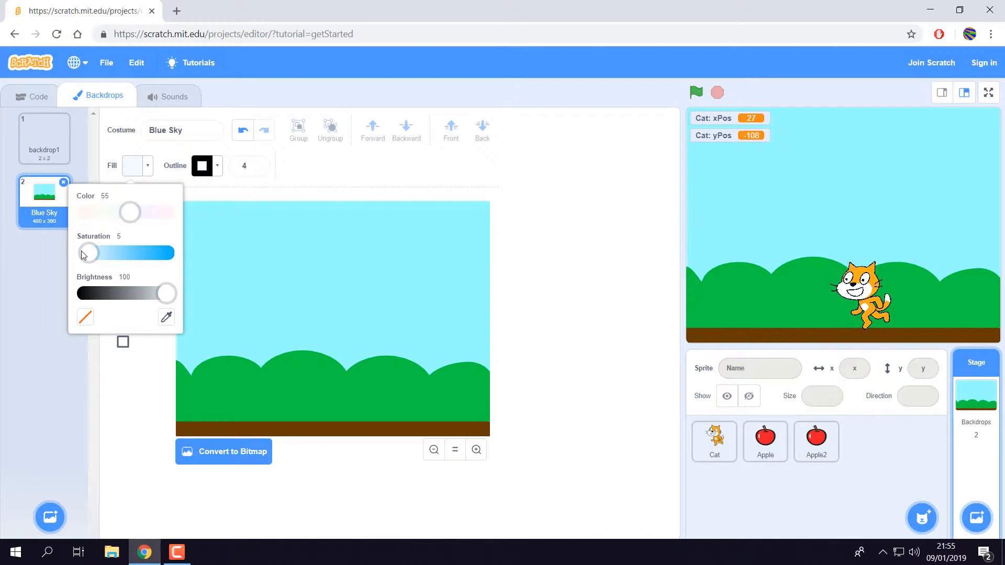
Choose the Circle tool and set the shape outline to none
{"action": "left_click", "coordinate": [217, 221]}
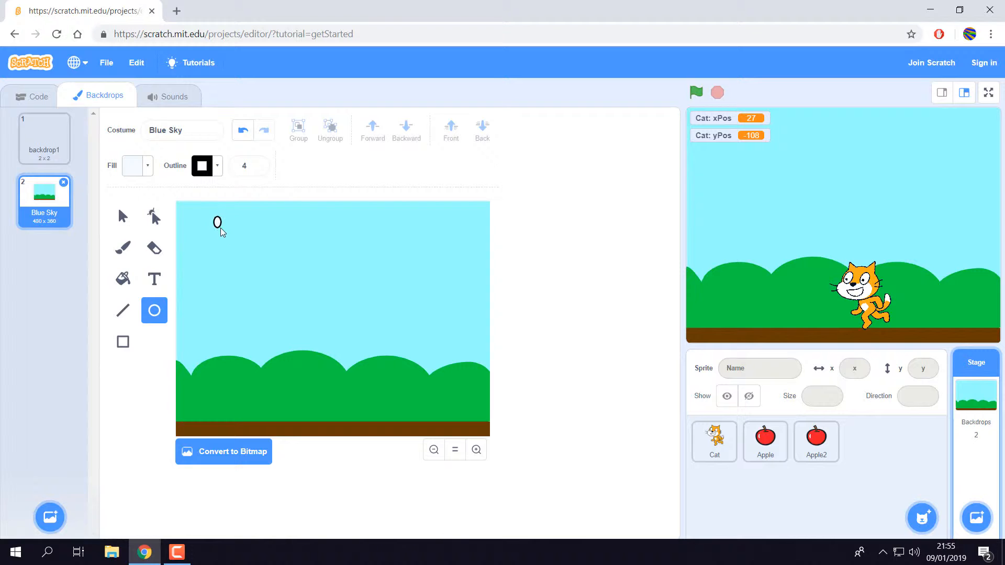
{"action": "left_click", "coordinate": [202, 165]}
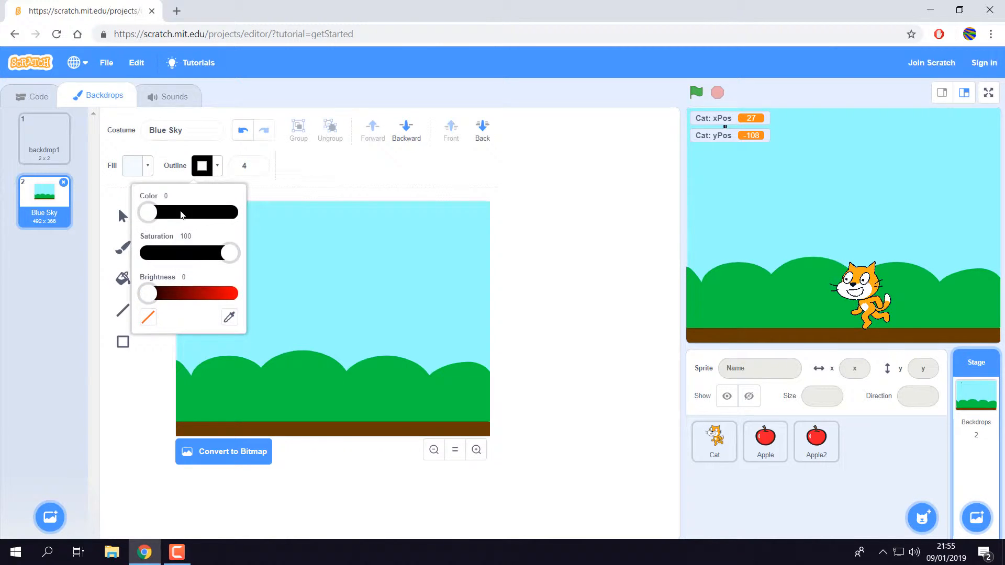
{"action": "left_click", "coordinate": [149, 317]}
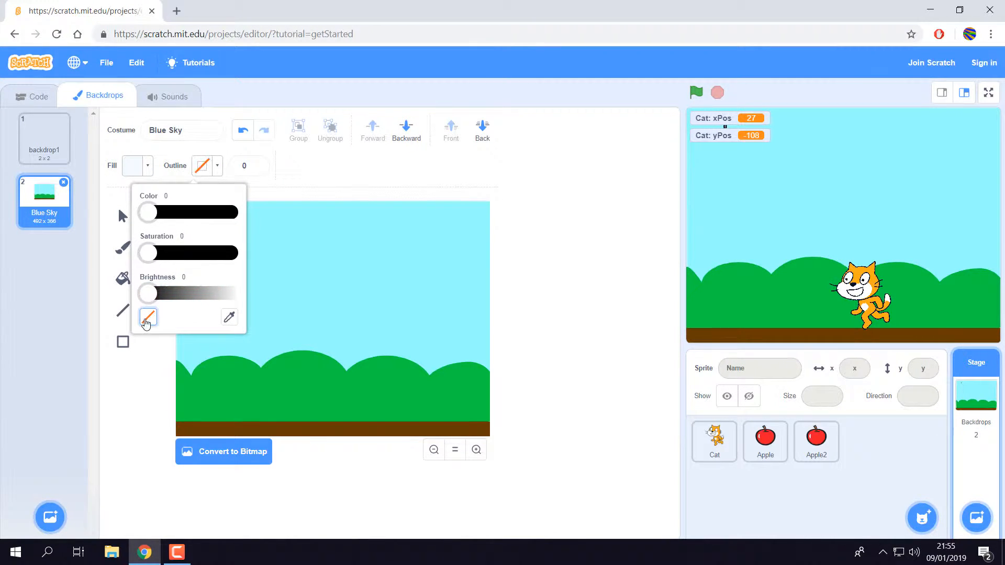
{"action": "left_click", "coordinate": [154, 310]}
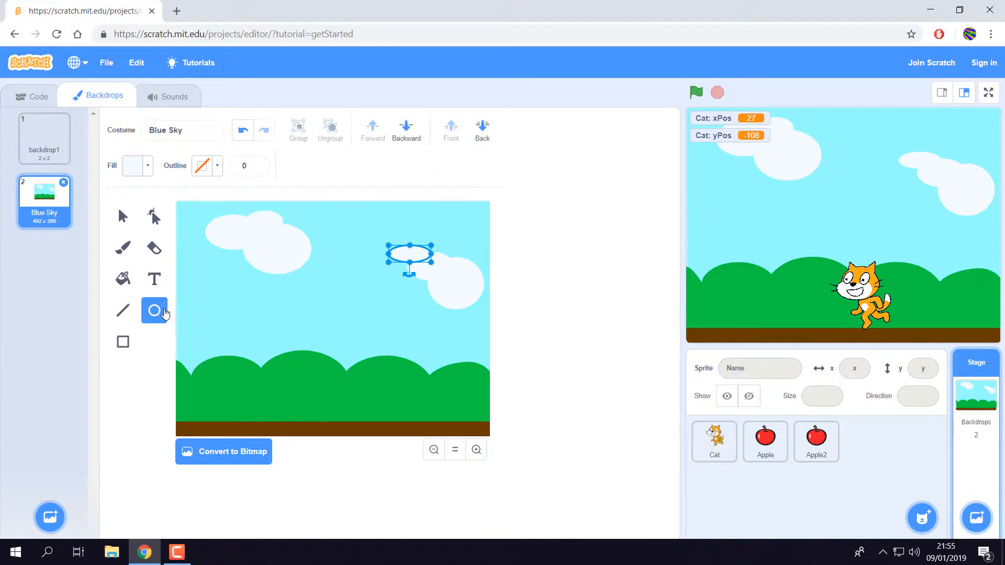
Adjust the Circle tool's fill colour and paint red oval apples across the grass
{"action": "left_click", "coordinate": [133, 166]}
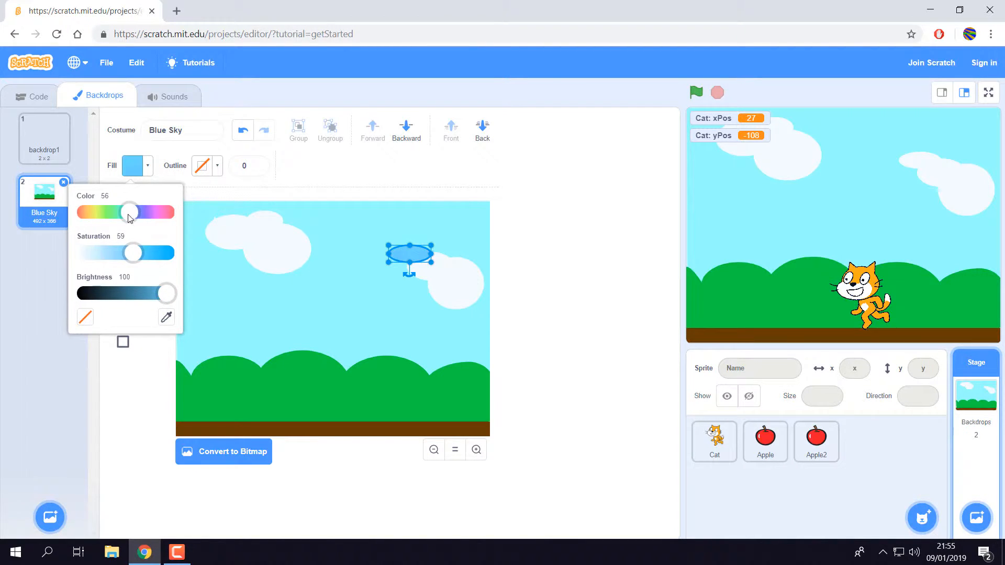
{"action": "left_click_drag", "start_coordinate": [130, 212], "coordinate": [85, 211]}
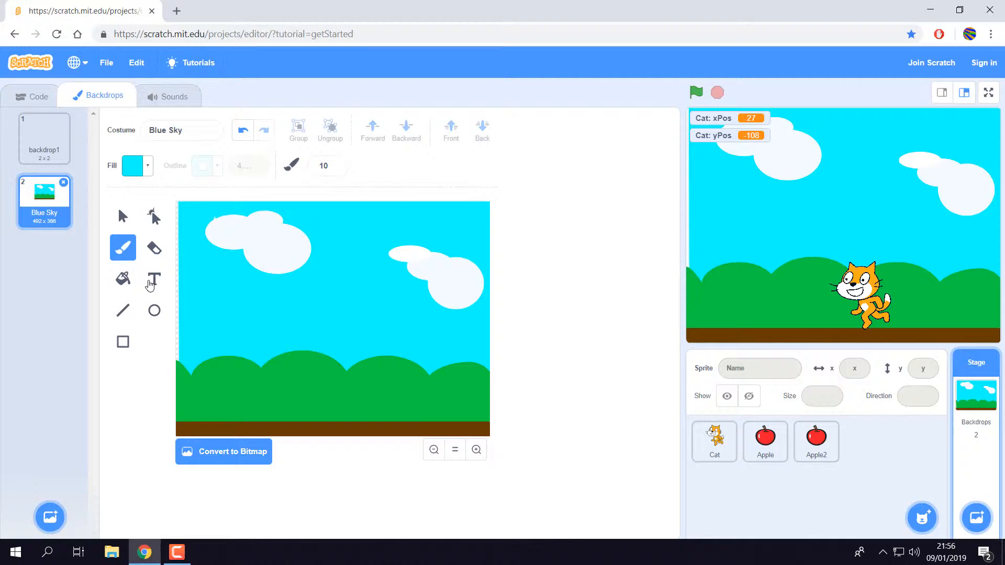
{"action": "left_click", "coordinate": [154, 311]}
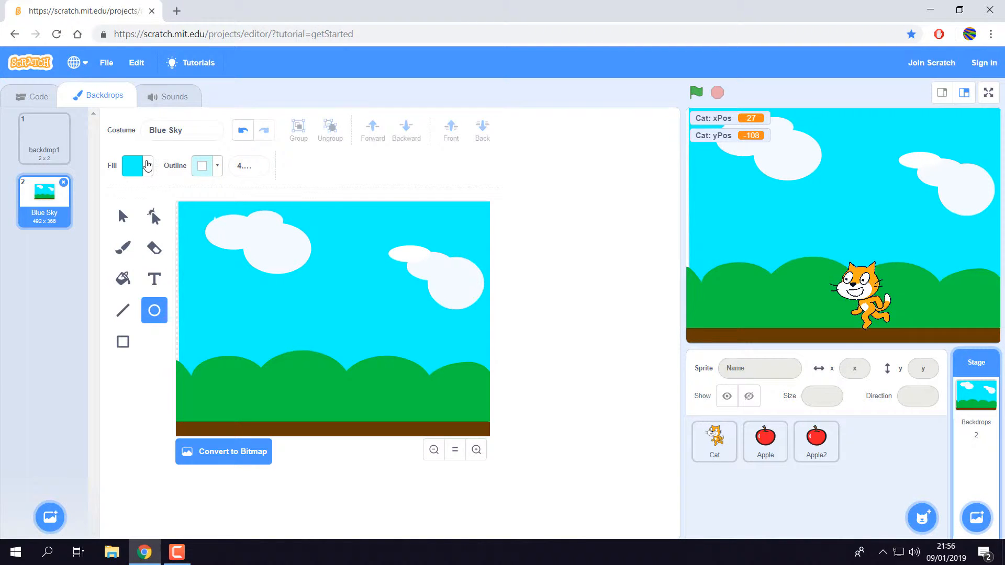
{"action": "left_click", "coordinate": [132, 165]}
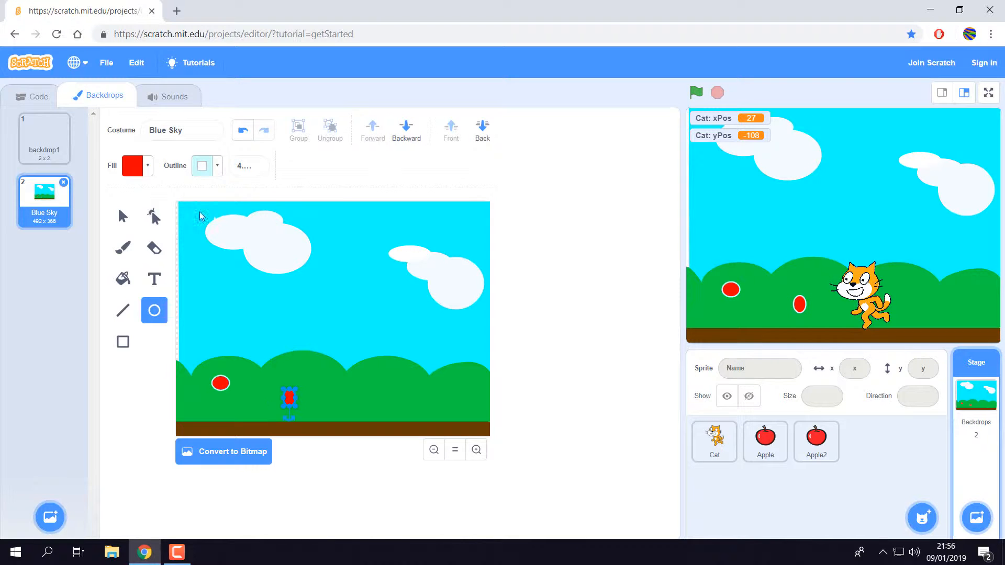
{"action": "left_click", "coordinate": [202, 165]}
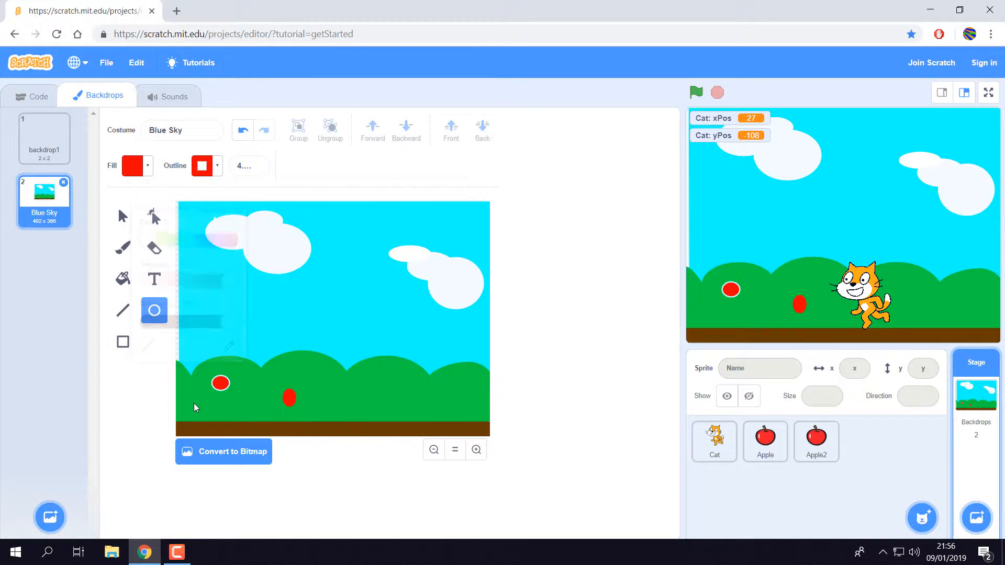
{"action": "left_click", "coordinate": [311, 394]}
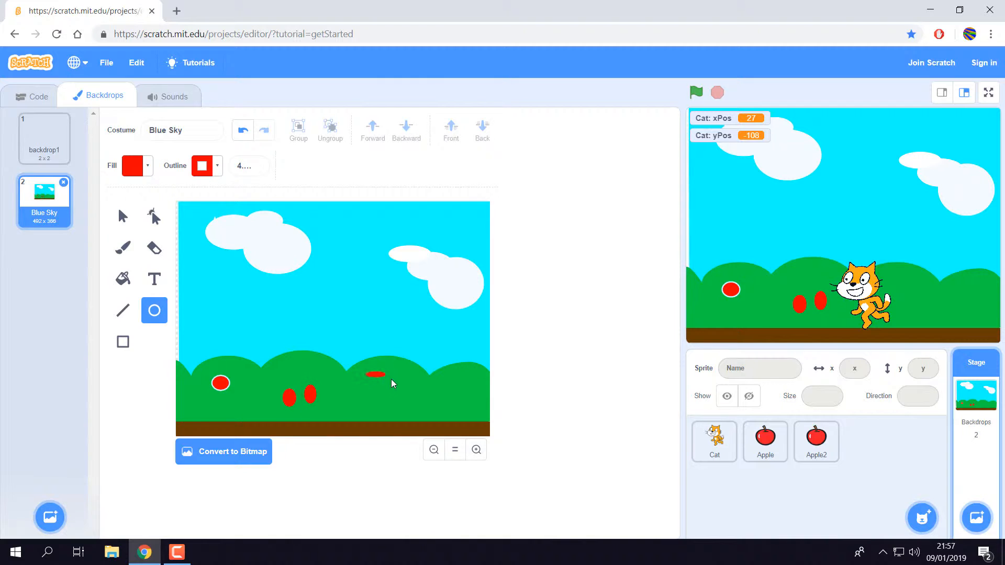
{"action": "left_click", "coordinate": [375, 375]}
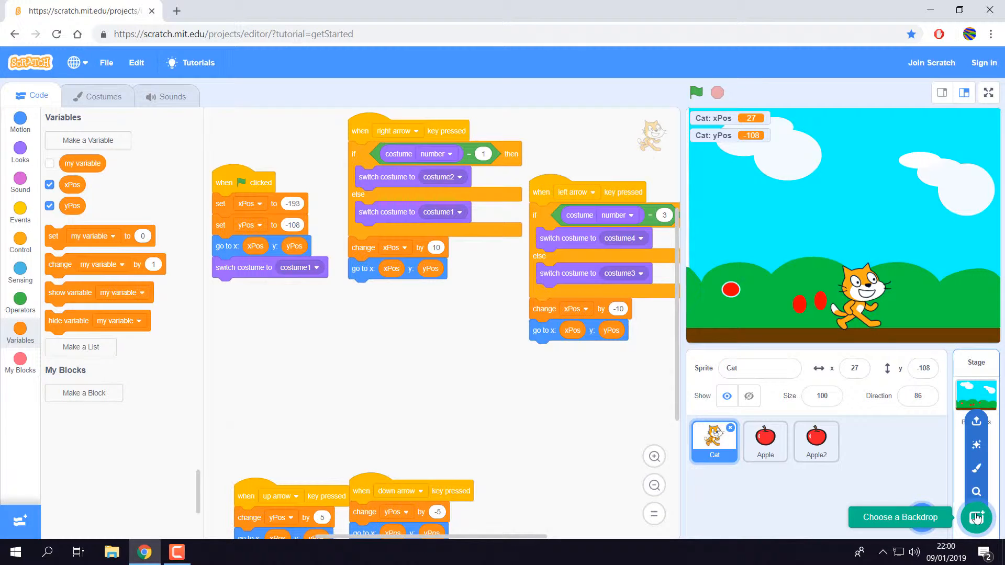
Add the Woods backdrop from the Fantasy category of the backdrop library
{"action": "left_click", "coordinate": [977, 517]}
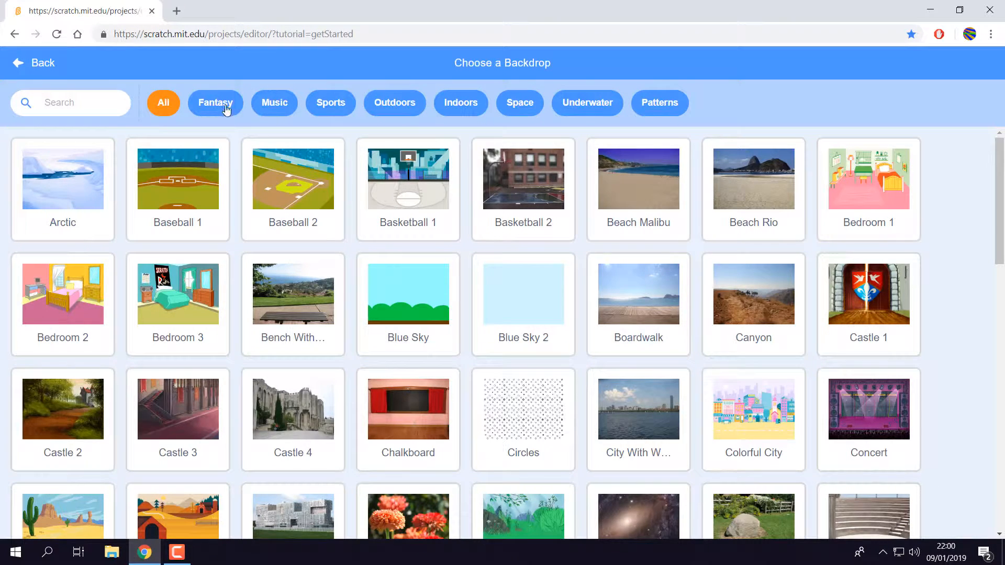
{"action": "left_click", "coordinate": [215, 103]}
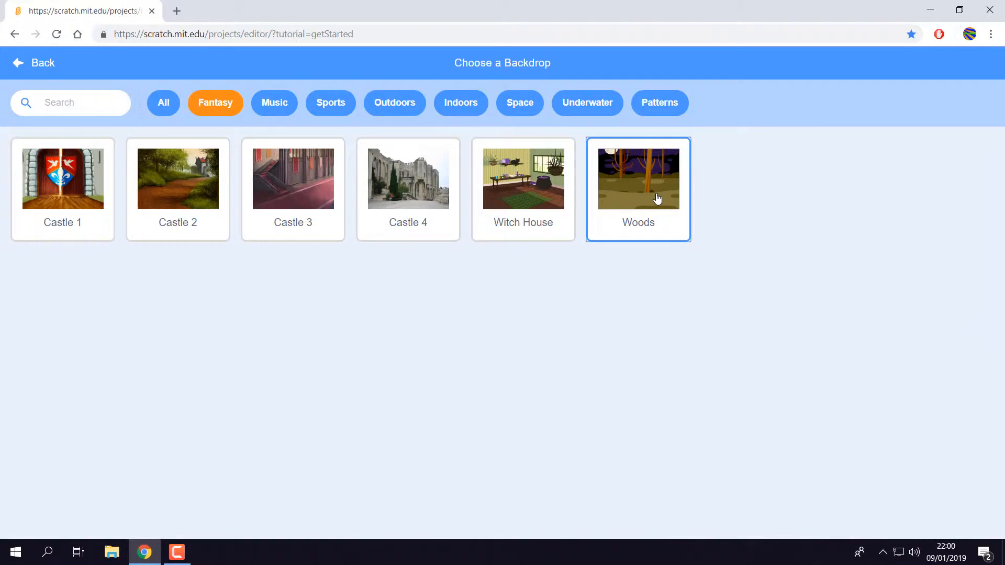
{"action": "left_click", "coordinate": [637, 178]}
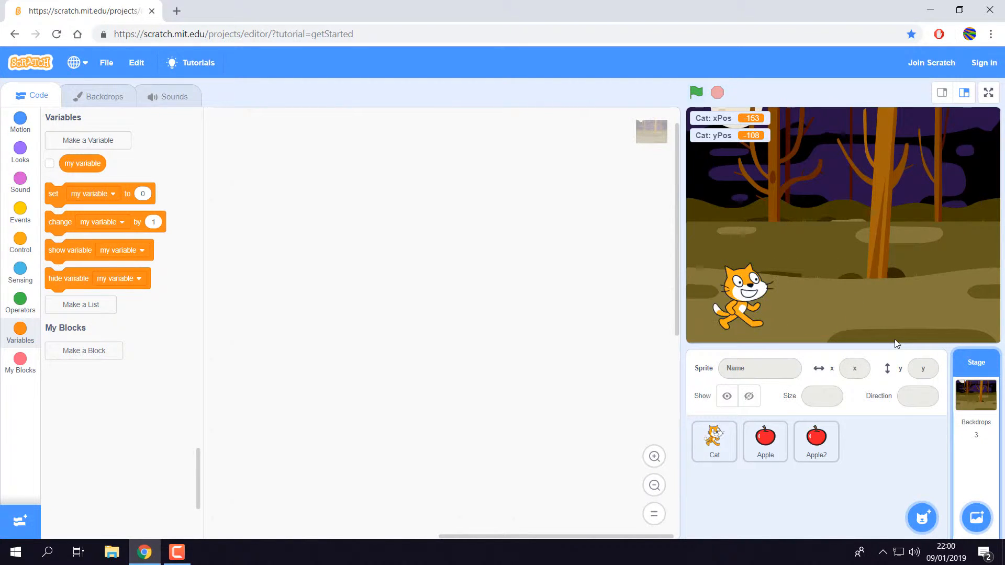
Open the Stage's backdrops and select the Blue Sky thumbnail
{"action": "left_click", "coordinate": [96, 95]}
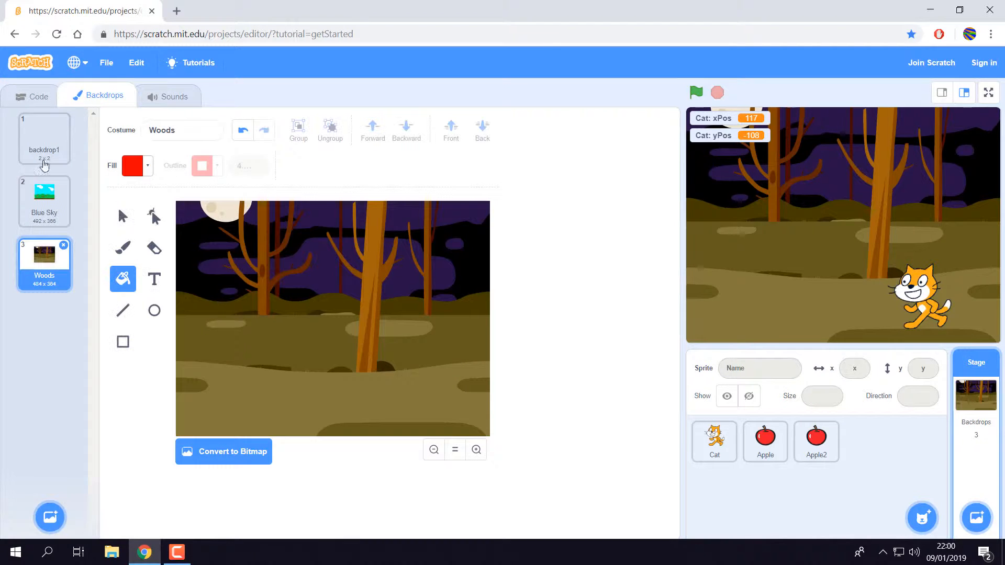
{"action": "left_click", "coordinate": [43, 195]}
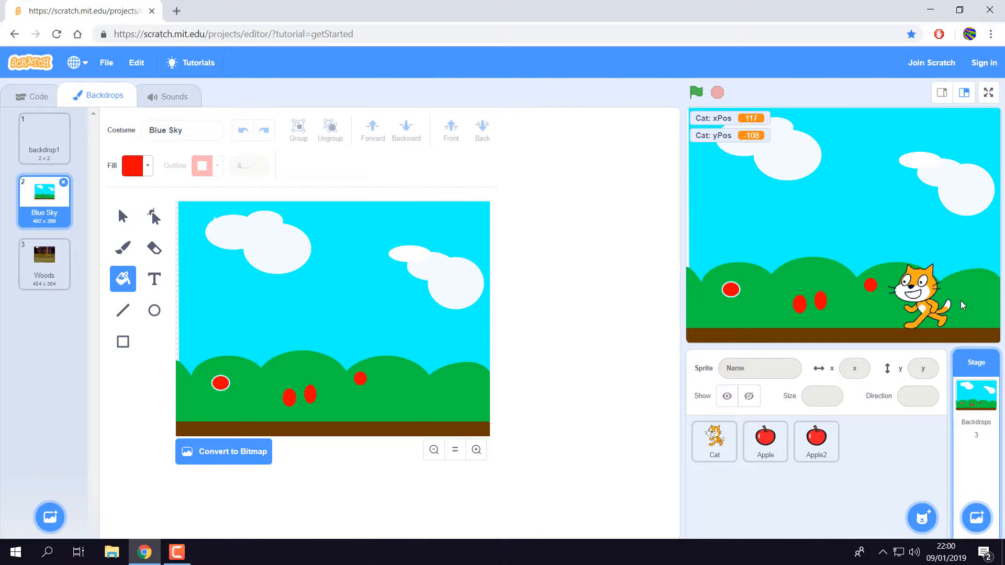
{"action": "mouse_move", "coordinate": [997, 294]}
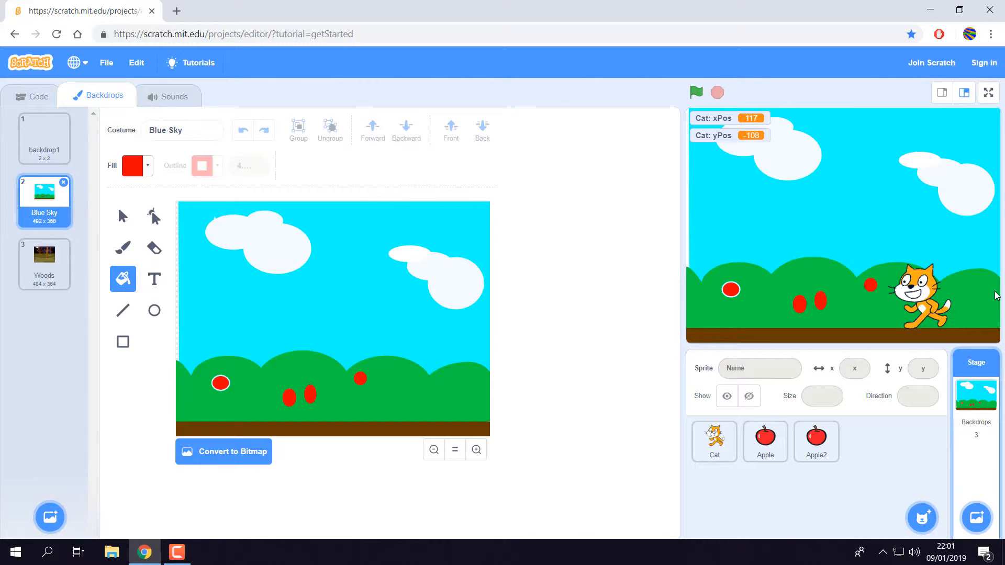
{"action": "mouse_move", "coordinate": [772, 311]}
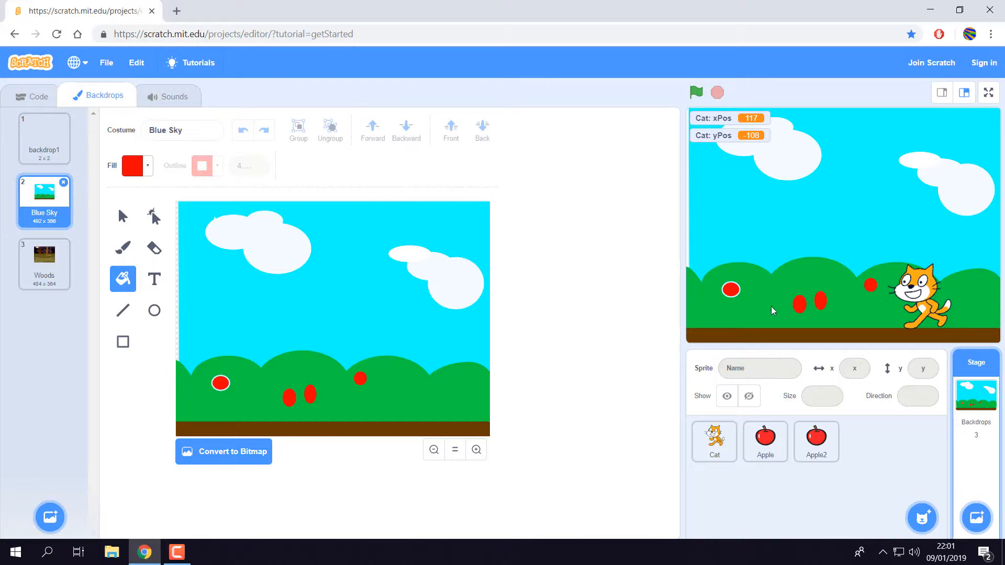
{"action": "mouse_move", "coordinate": [685, 306]}
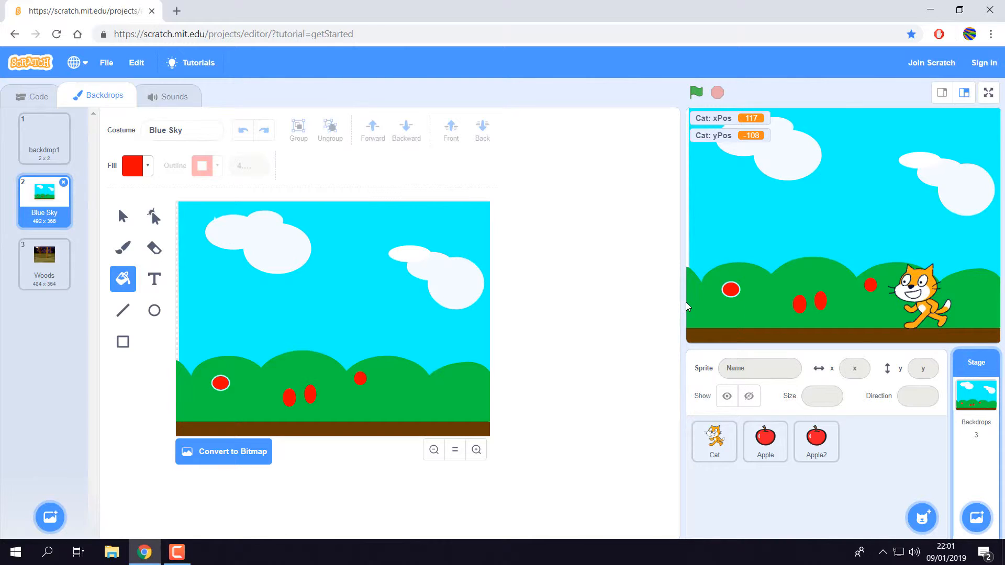
{"action": "mouse_move", "coordinate": [890, 449]}
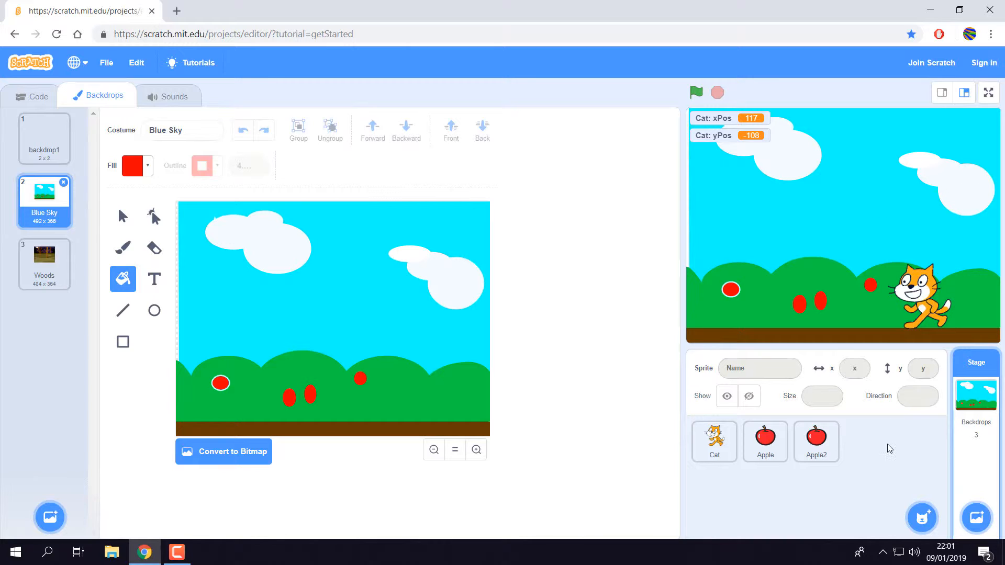
{"action": "mouse_move", "coordinate": [886, 448]}
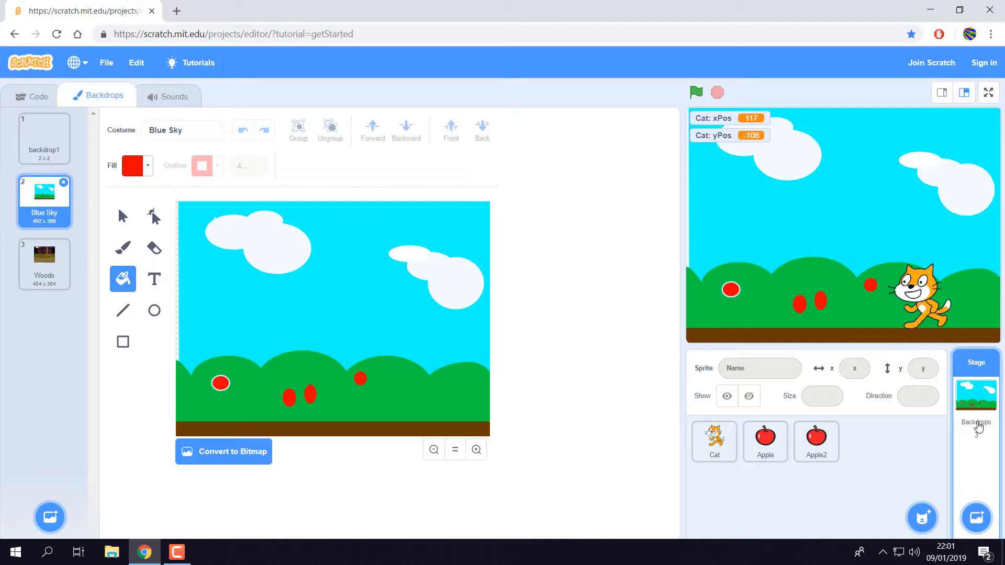
In the Cat's code, add an 'if then' and an '=' operator to the right-arrow script
{"action": "left_click", "coordinate": [713, 442]}
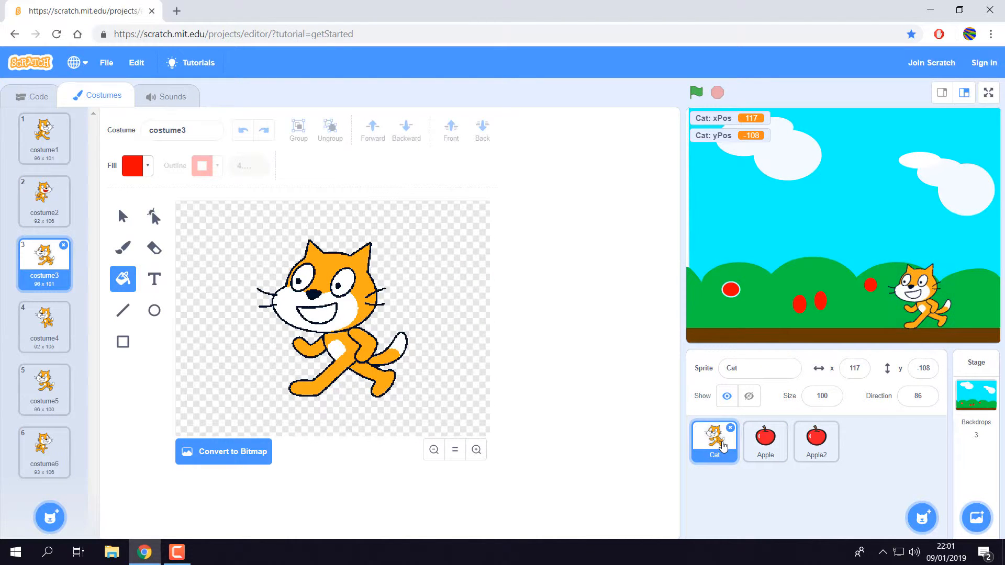
{"action": "left_click", "coordinate": [36, 95]}
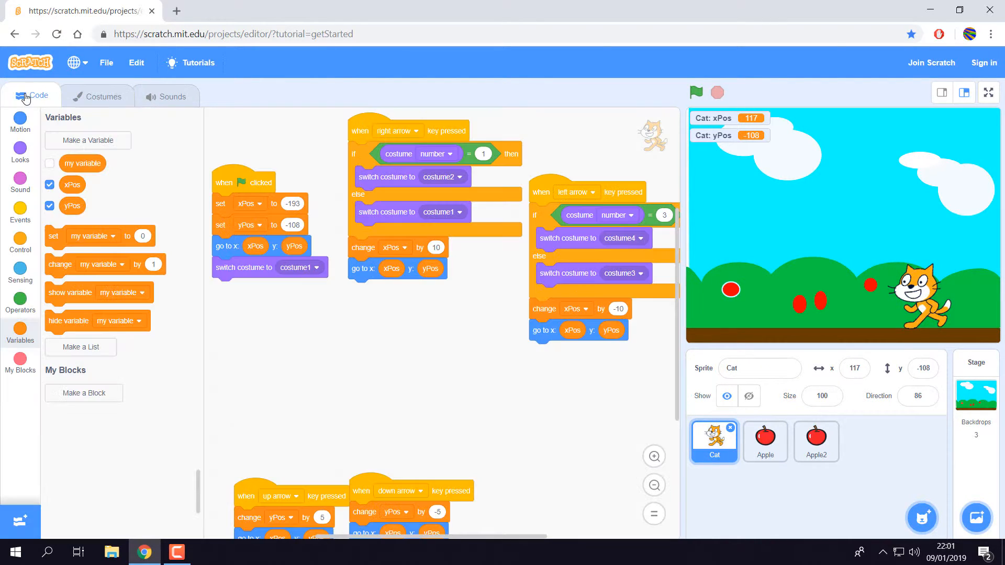
{"action": "mouse_move", "coordinate": [20, 243]}
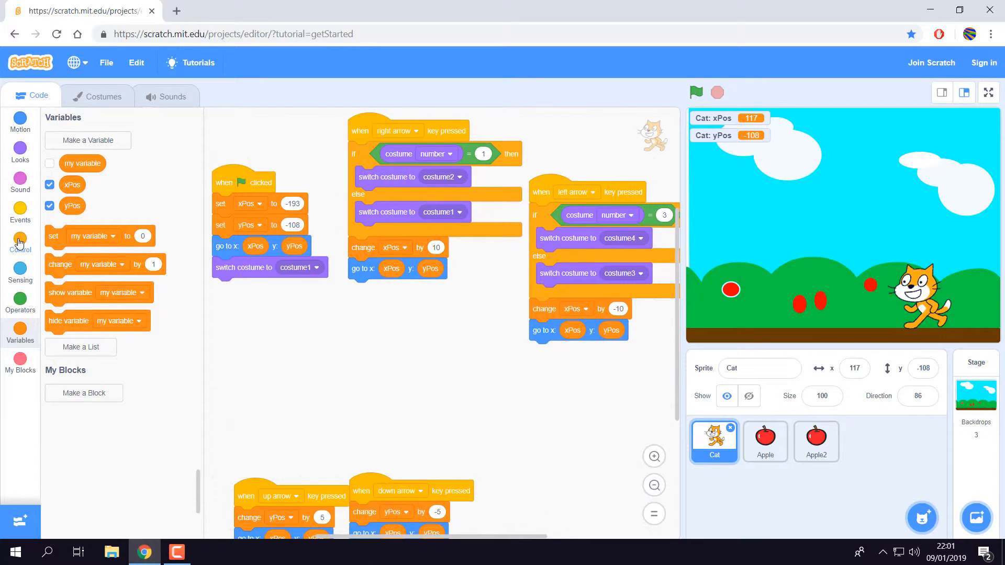
{"action": "left_click", "coordinate": [20, 212]}
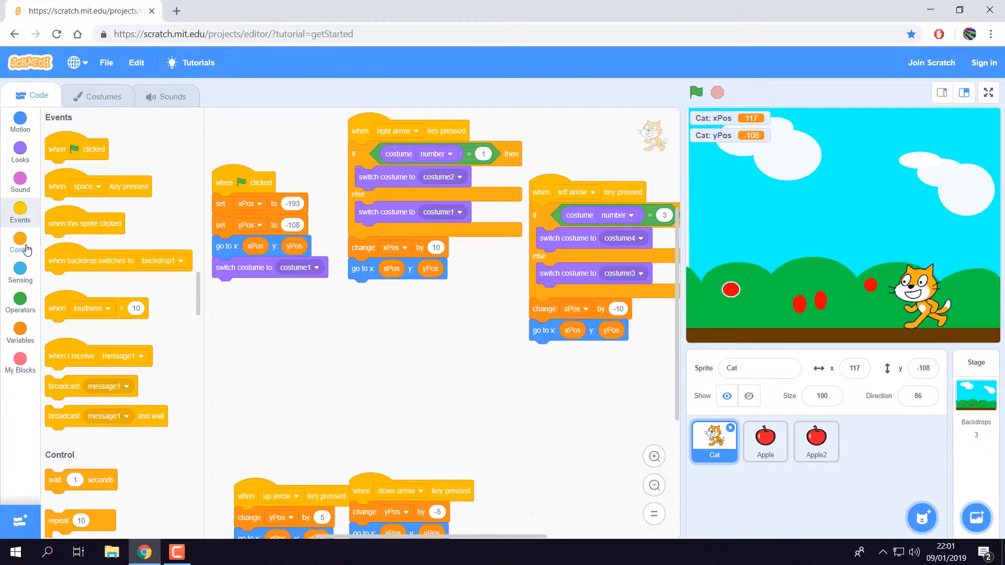
{"action": "left_click", "coordinate": [20, 243]}
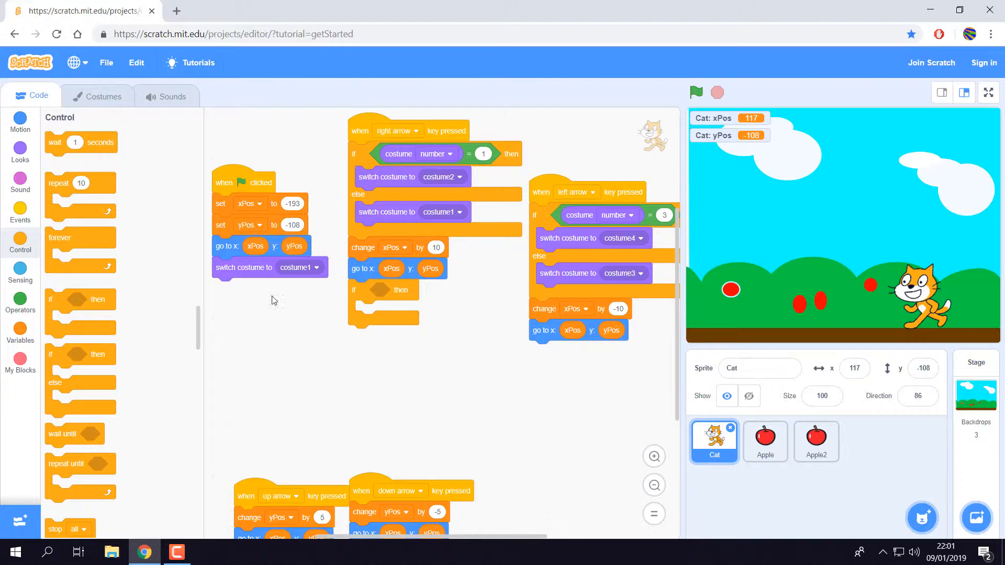
{"action": "mouse_move", "coordinate": [363, 206]}
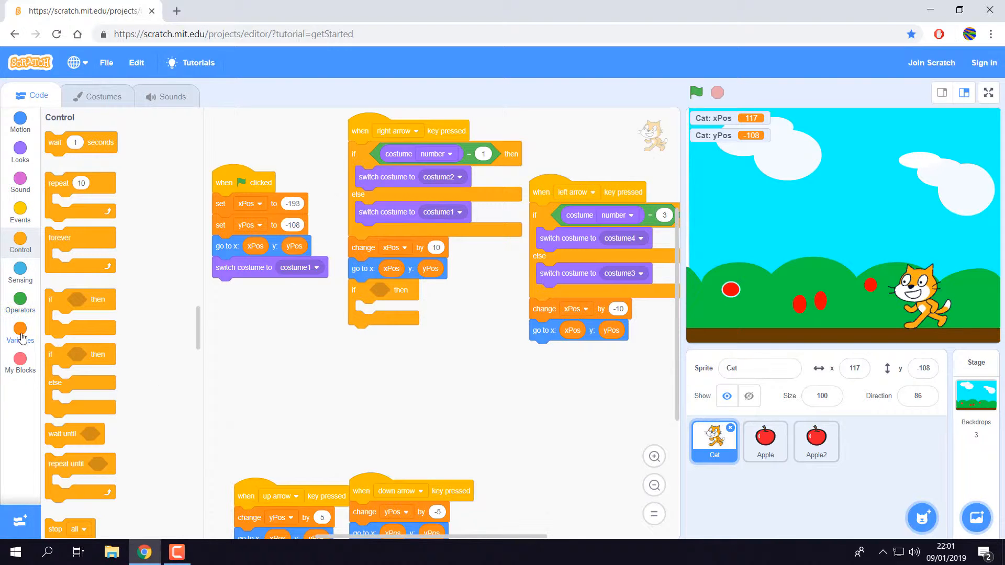
{"action": "mouse_move", "coordinate": [20, 276]}
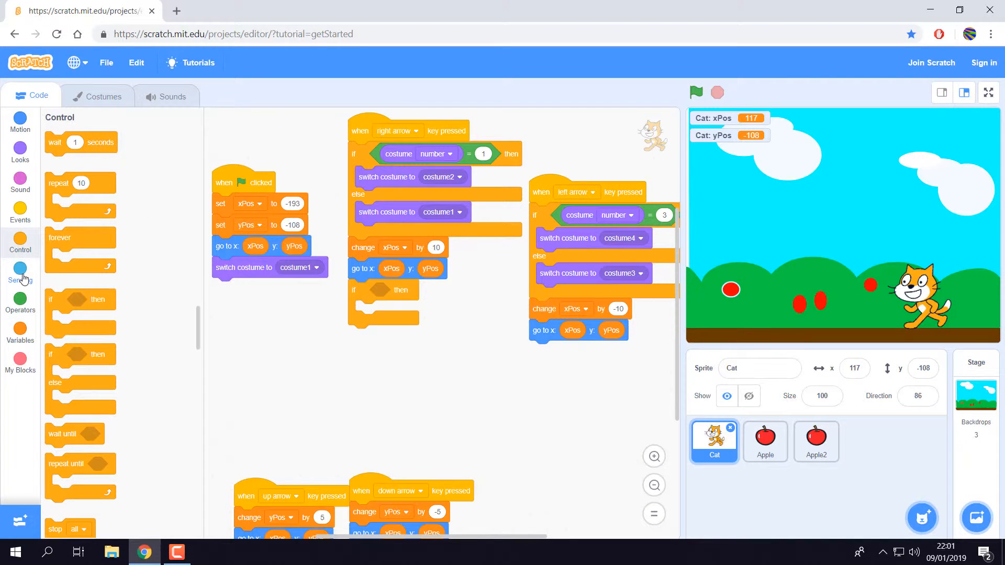
{"action": "left_click", "coordinate": [20, 213]}
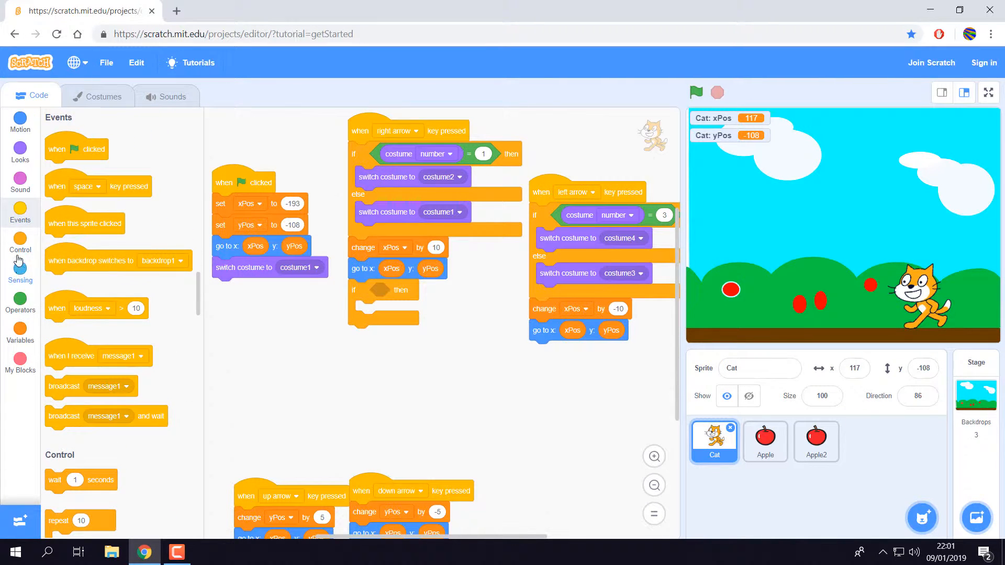
{"action": "left_click", "coordinate": [20, 302]}
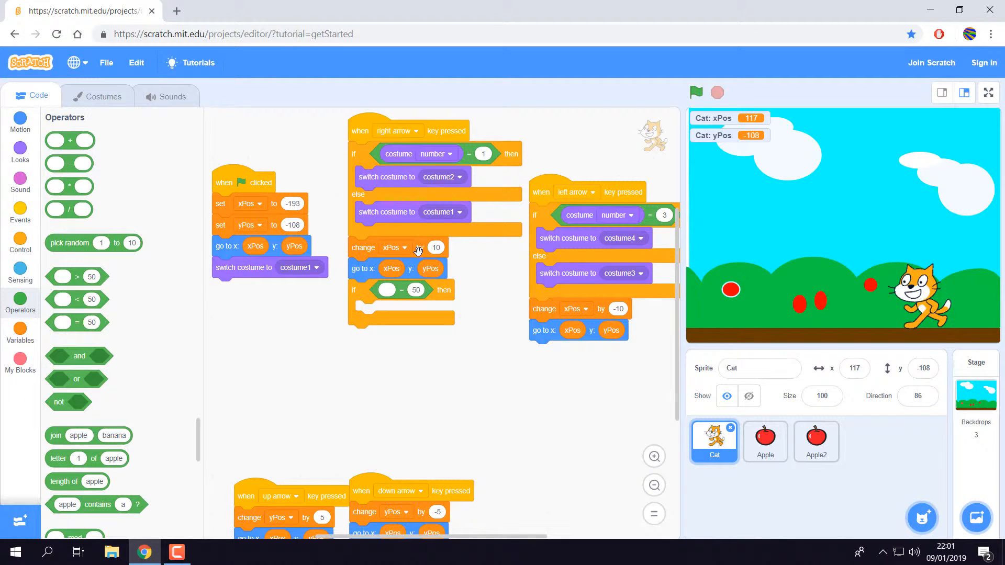
Compare xPos to 200 in the if and switch the backdrop to Woods inside it
{"action": "left_click", "coordinate": [20, 329]}
{"action": "type", "text": "200"}
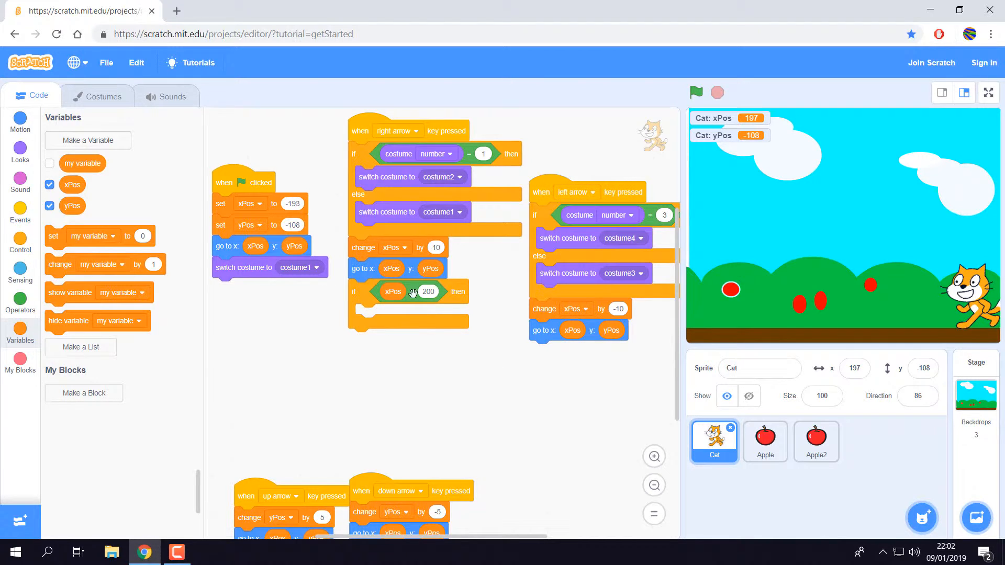
{"action": "mouse_move", "coordinate": [20, 211]}
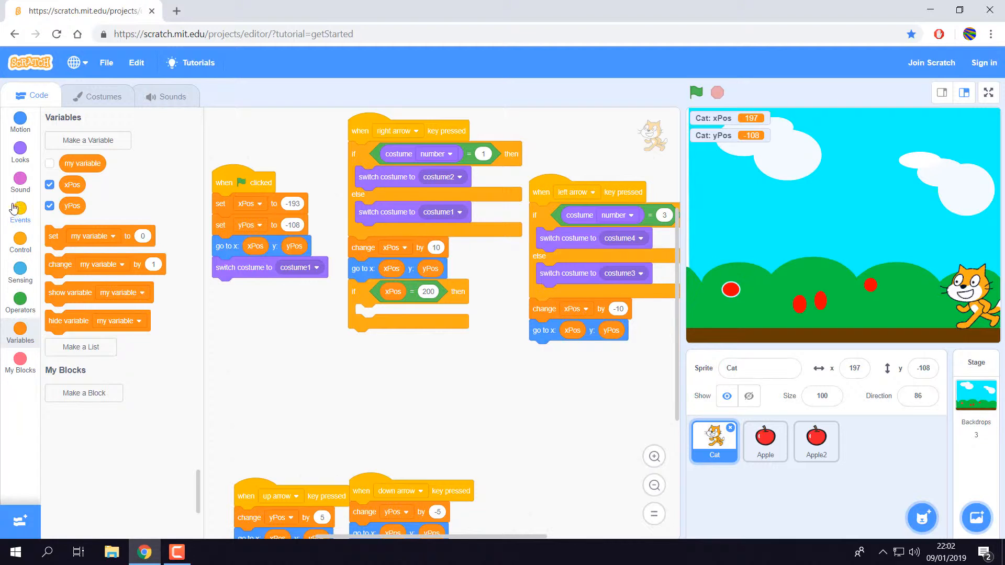
{"action": "left_click", "coordinate": [20, 148]}
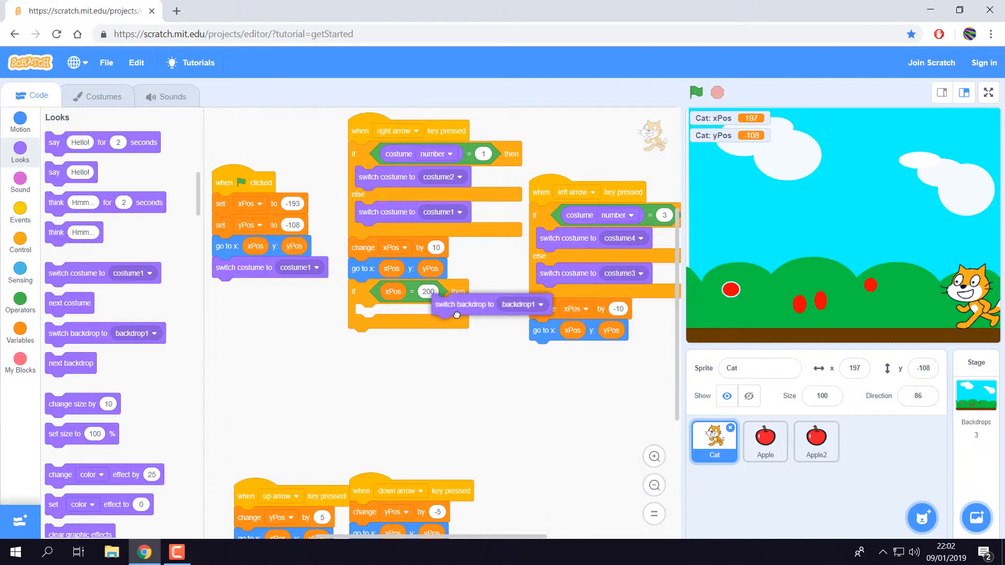
{"action": "left_click", "coordinate": [450, 303]}
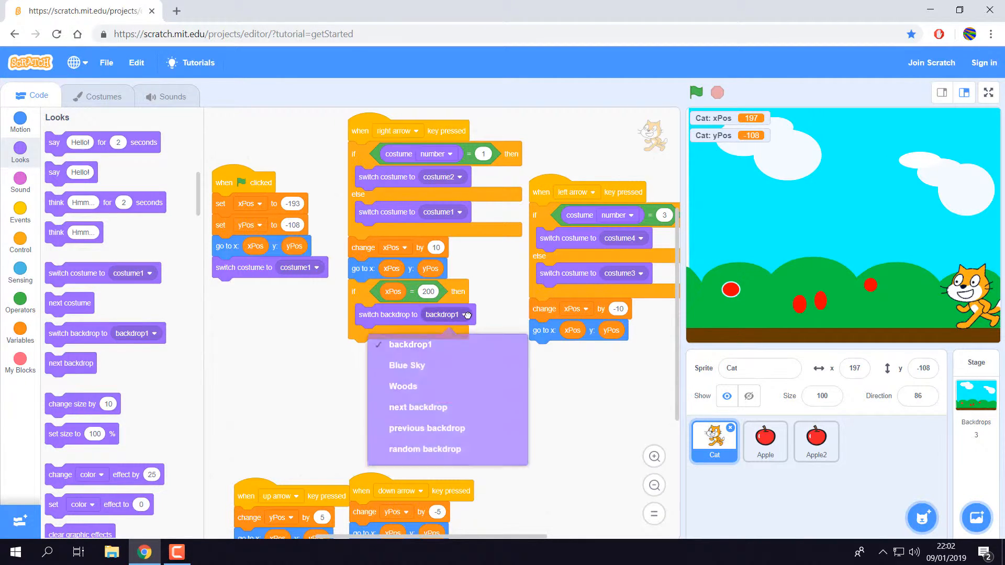
{"action": "left_click", "coordinate": [402, 386]}
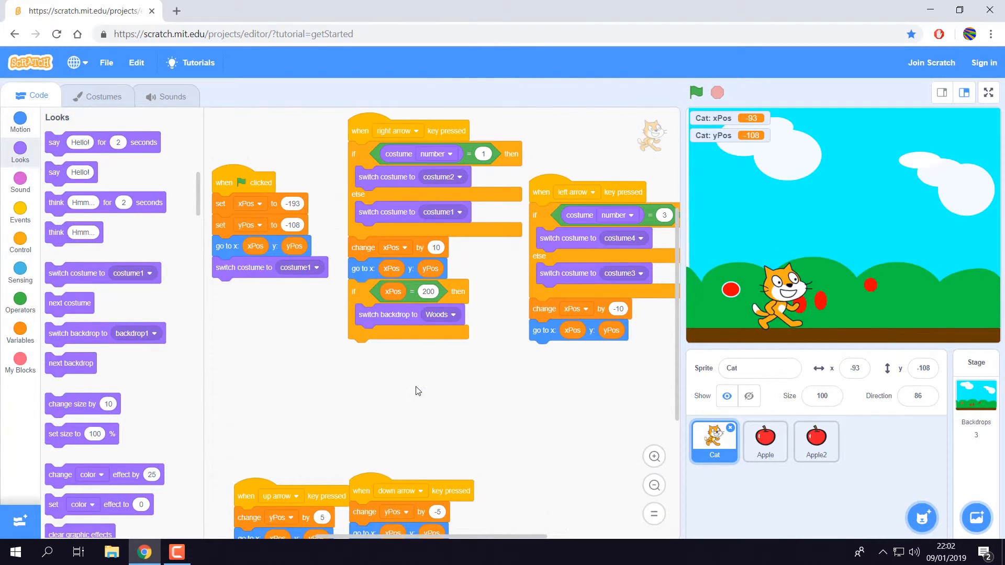
Walk the cat right, pull out the xPos = 200 block, and bring up Operators
{"action": "key", "text": "Right"}
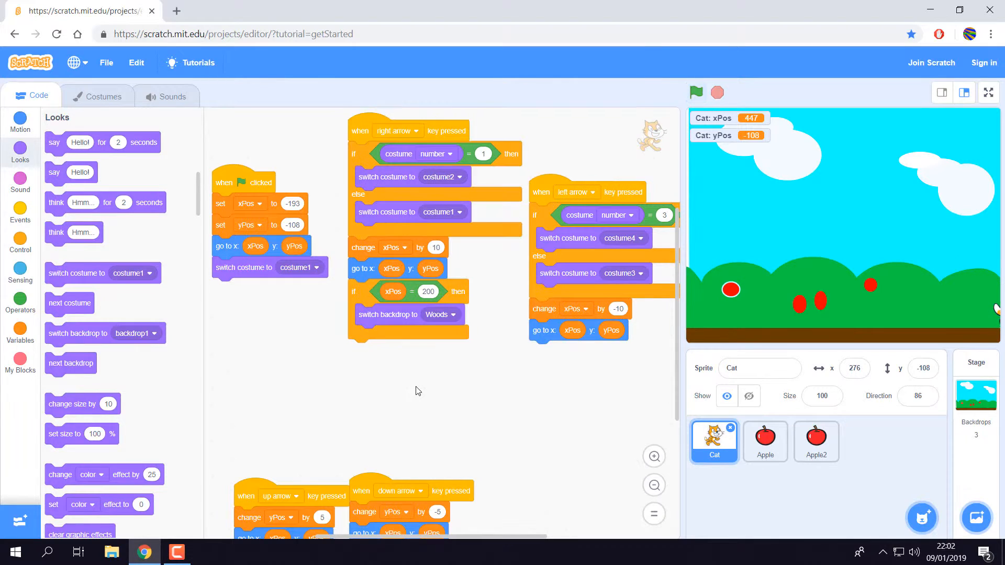
{"action": "right_click", "coordinate": [388, 314]}
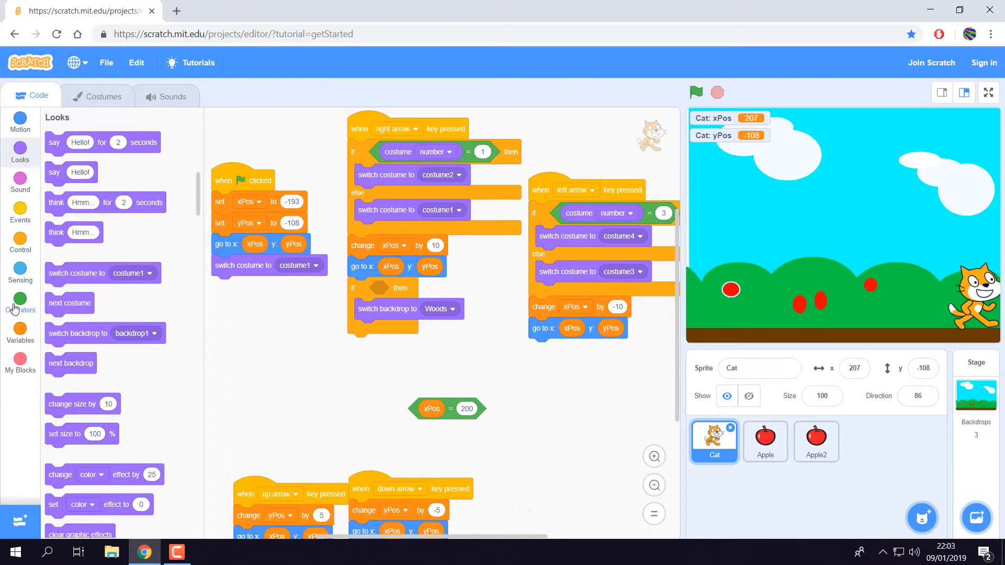
{"action": "left_click", "coordinate": [20, 302]}
{"action": "type", "text": "200"}
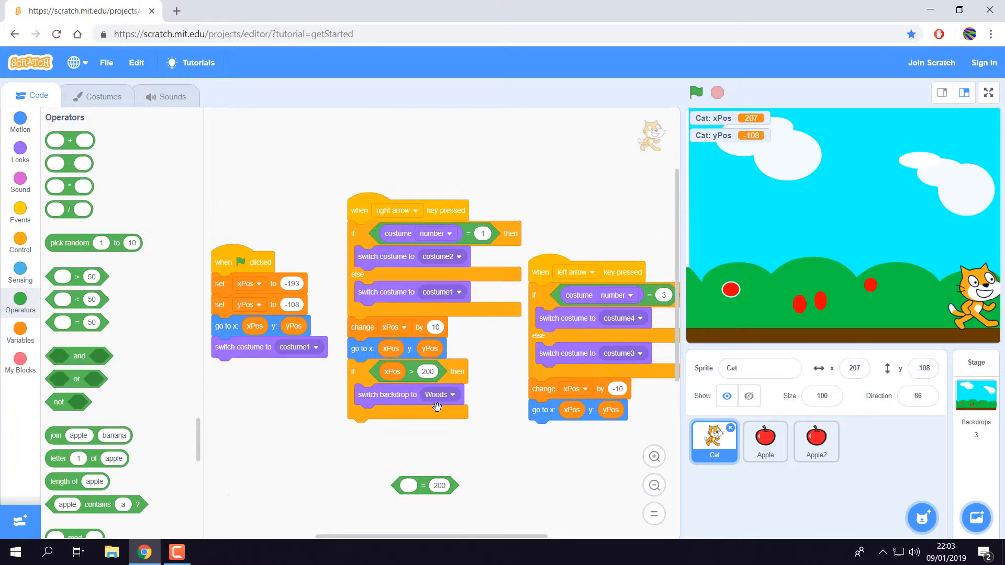
Delete the leftover = block and run the game with the green flag
{"action": "right_click", "coordinate": [425, 485]}
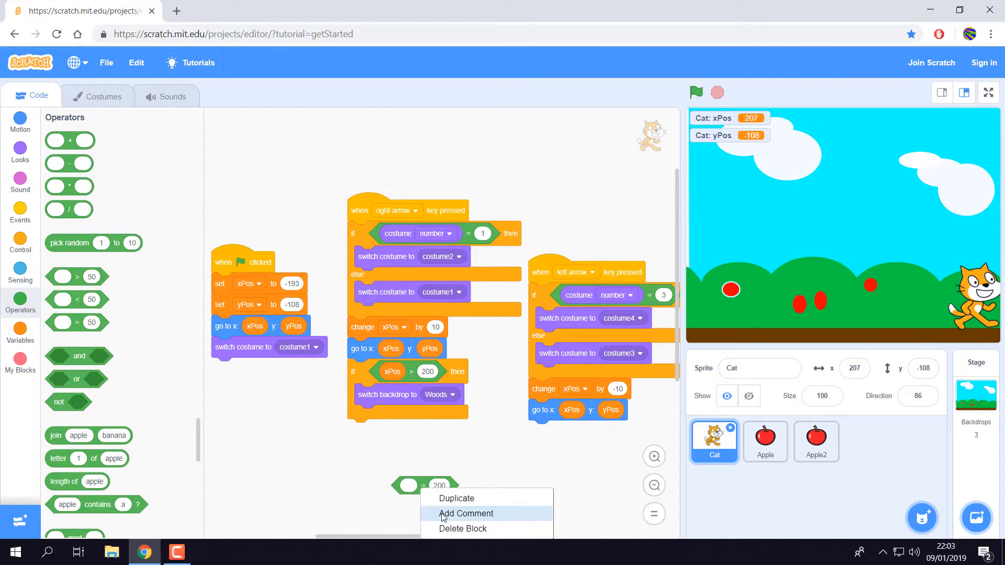
{"action": "left_click", "coordinate": [696, 92]}
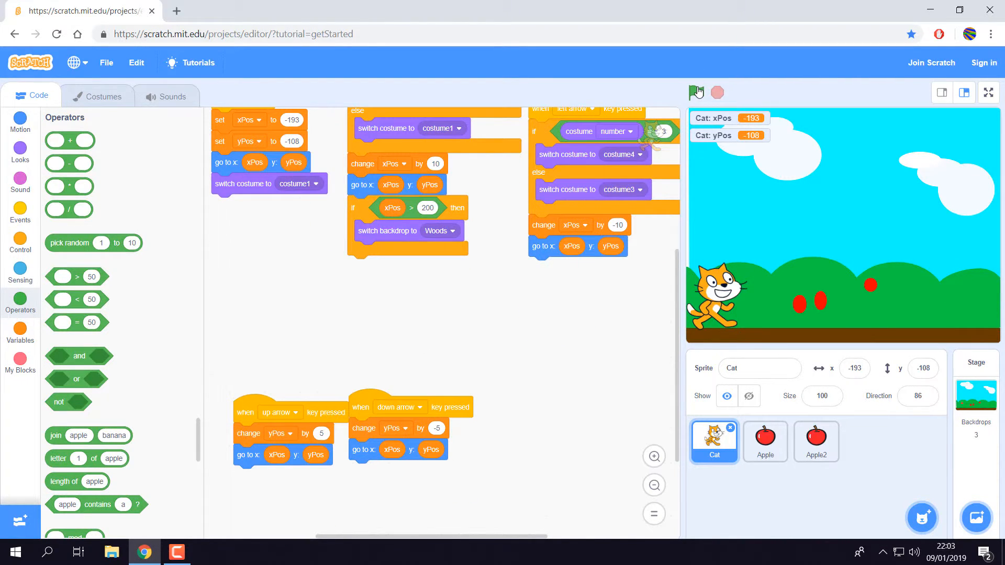
{"action": "left_click", "coordinate": [696, 92]}
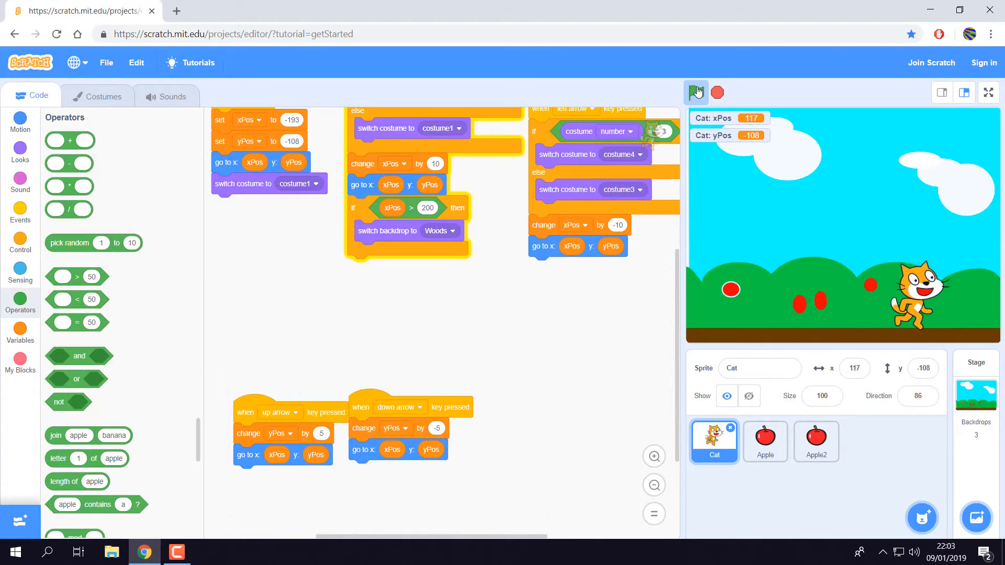
{"action": "left_click", "coordinate": [695, 92]}
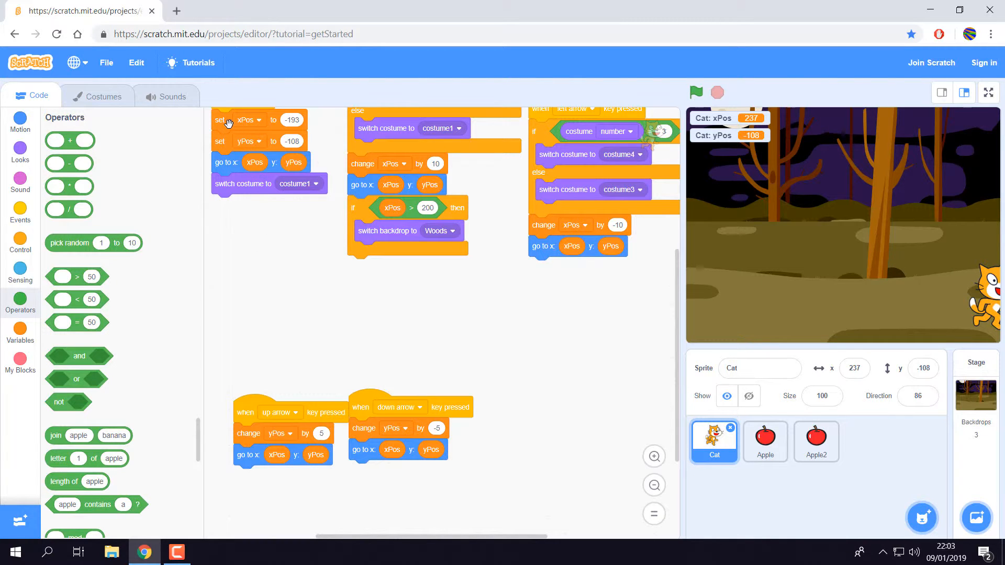
Duplicate the start-position blocks (x -193, y -108) and attach them under the Woods backdrop switch
{"action": "right_click", "coordinate": [219, 120]}
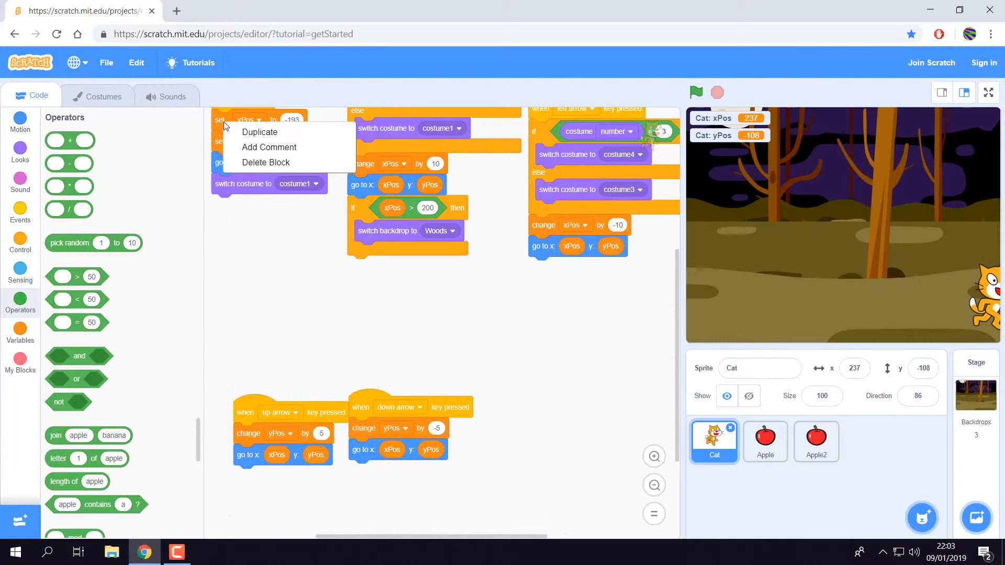
{"action": "left_click", "coordinate": [260, 131]}
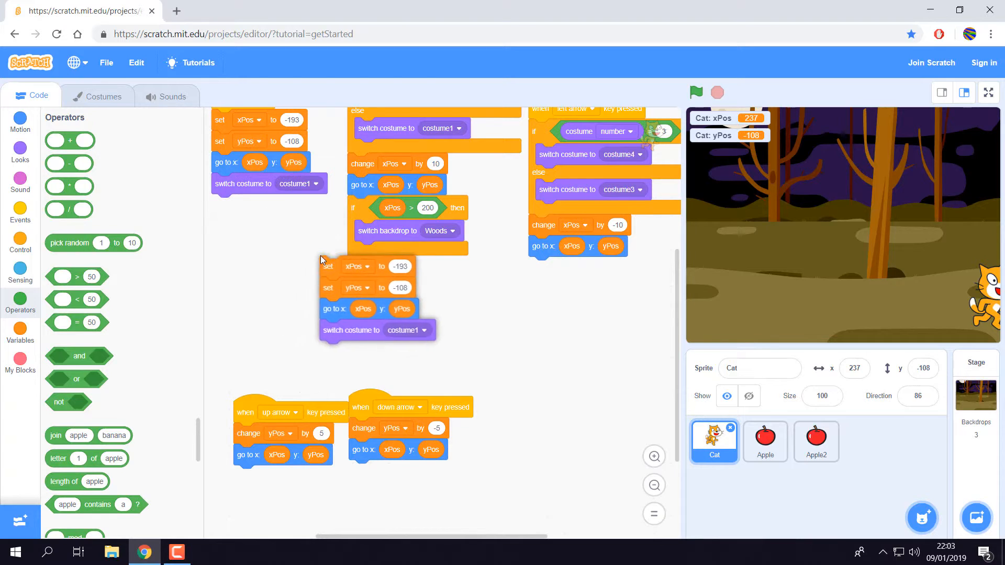
{"action": "left_click_drag", "start_coordinate": [328, 265], "coordinate": [362, 250]}
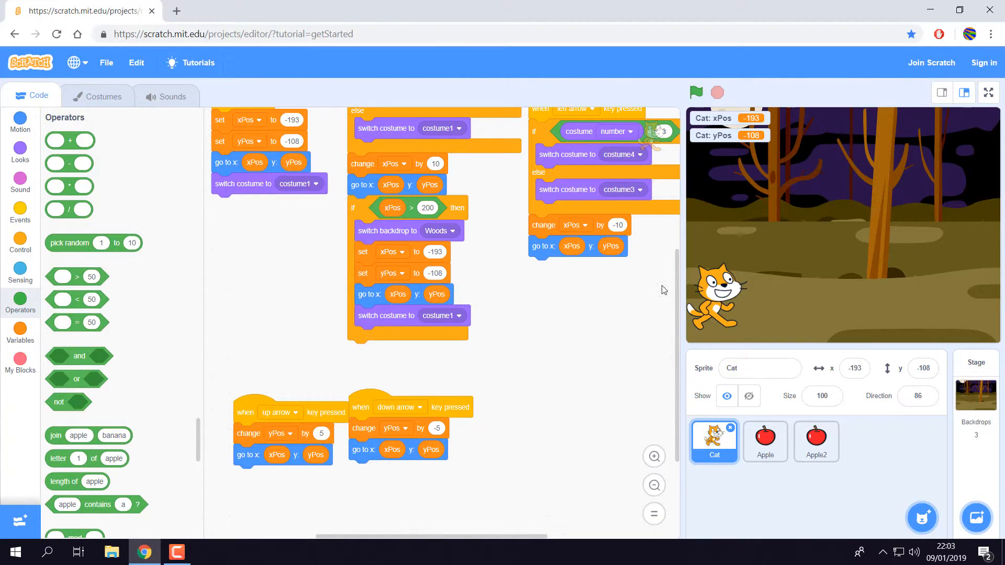
{"action": "mouse_move", "coordinate": [673, 296]}
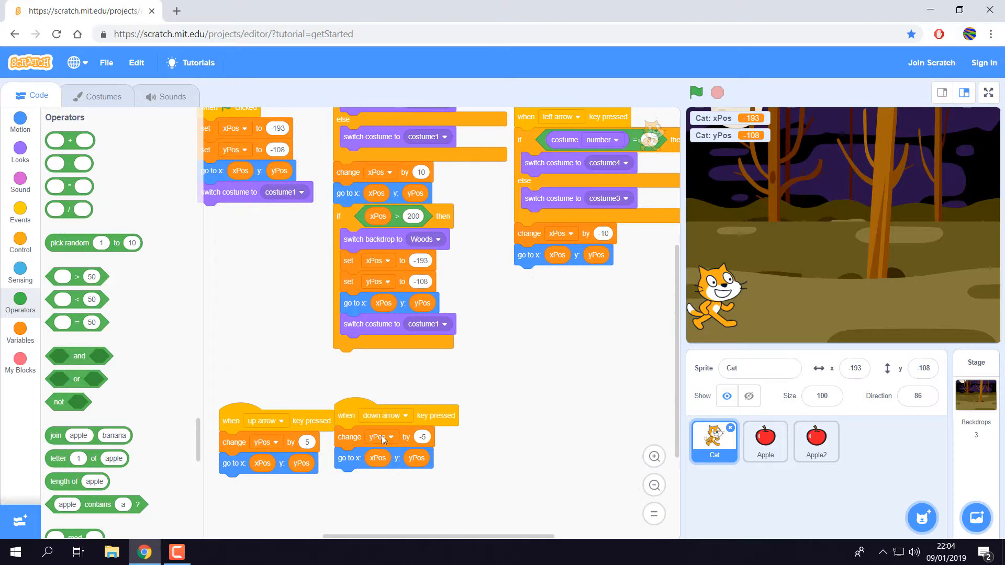
{"action": "mouse_move", "coordinate": [465, 540]}
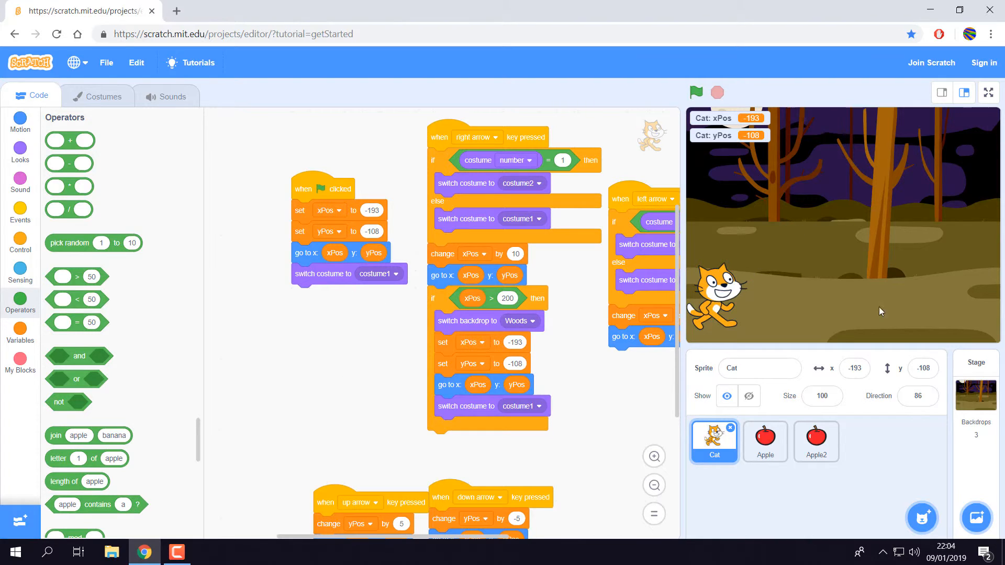
{"action": "mouse_move", "coordinate": [12, 126]}
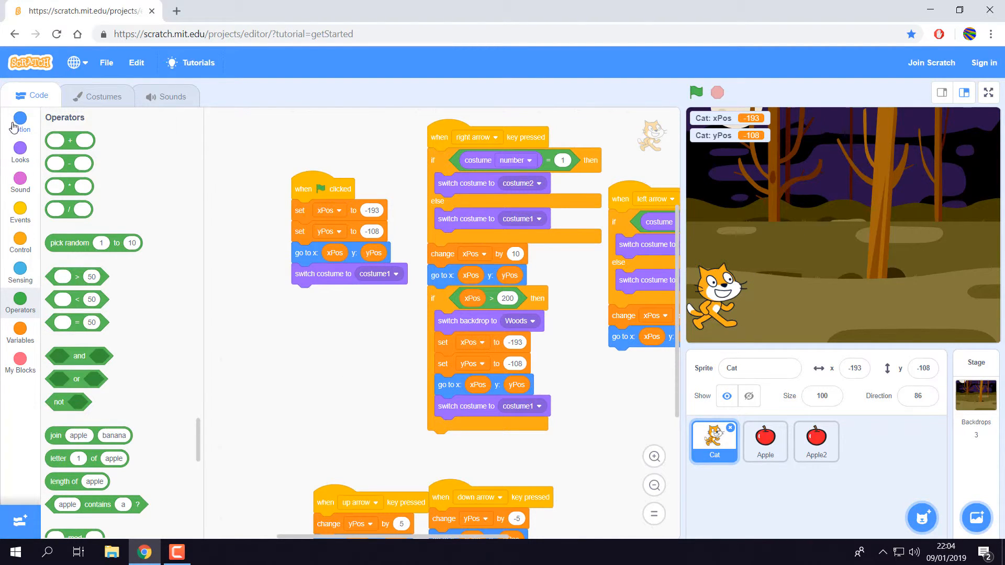
Set the new backdrop block to Blue Sky in the flag script and run the game
{"action": "left_click", "coordinate": [20, 152]}
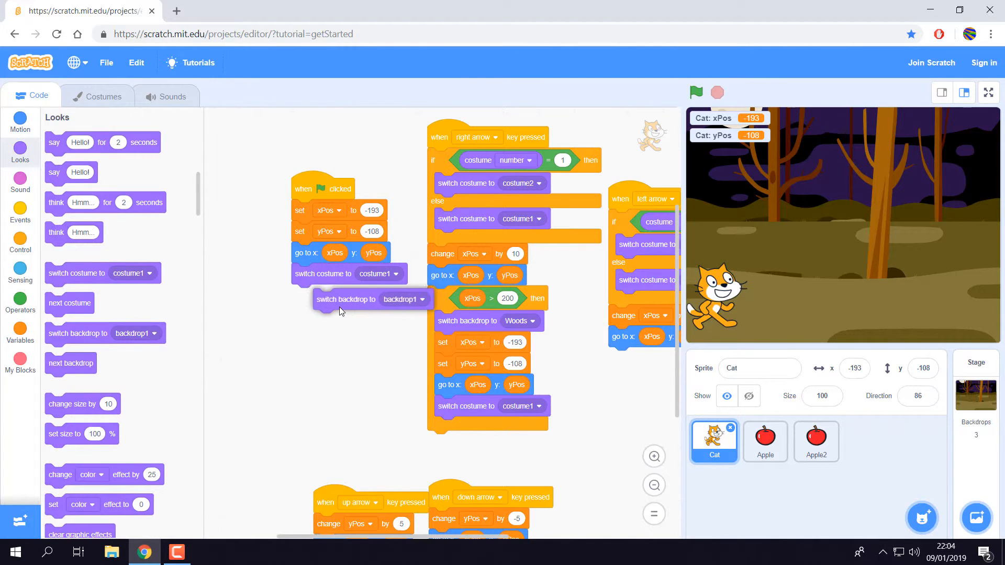
{"action": "left_click", "coordinate": [402, 299]}
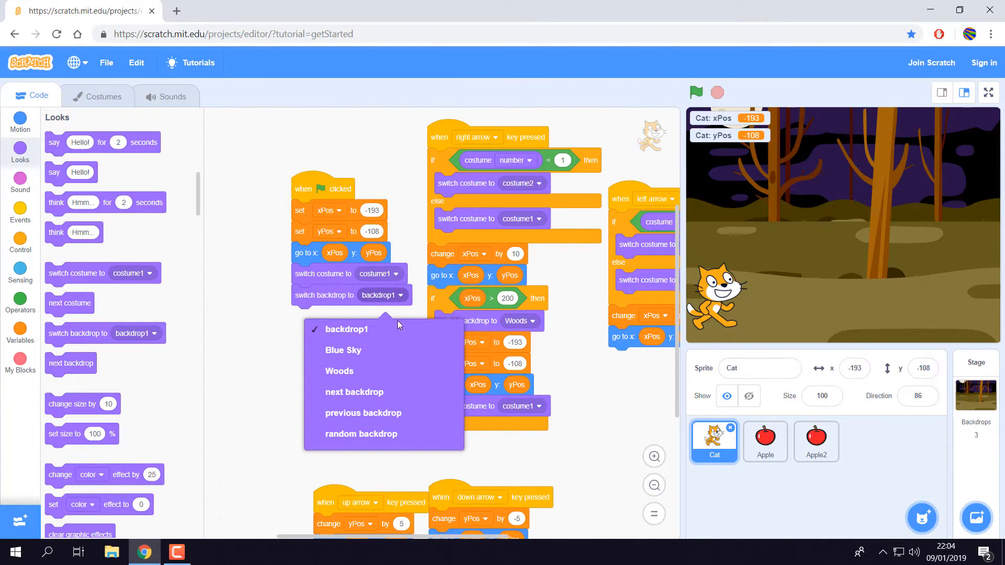
{"action": "left_click", "coordinate": [343, 350]}
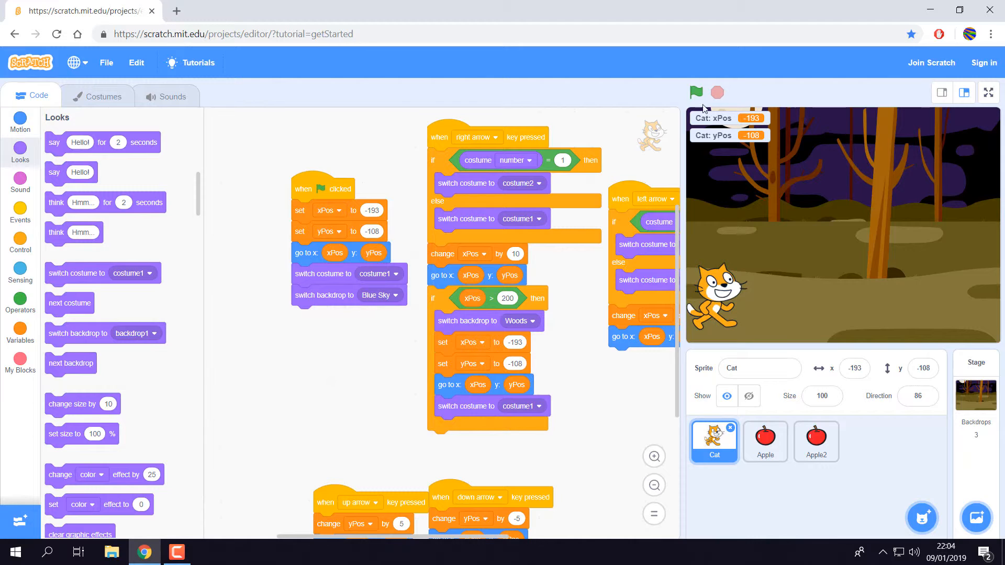
{"action": "left_click", "coordinate": [696, 92]}
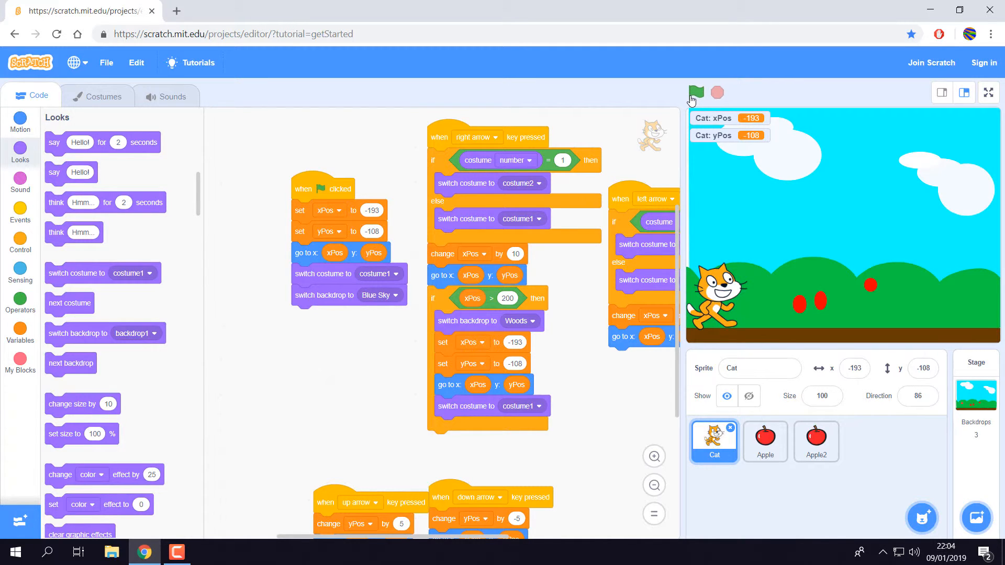
Restart the game and walk the cat right to test the Woods switch
{"action": "left_click", "coordinate": [695, 93]}
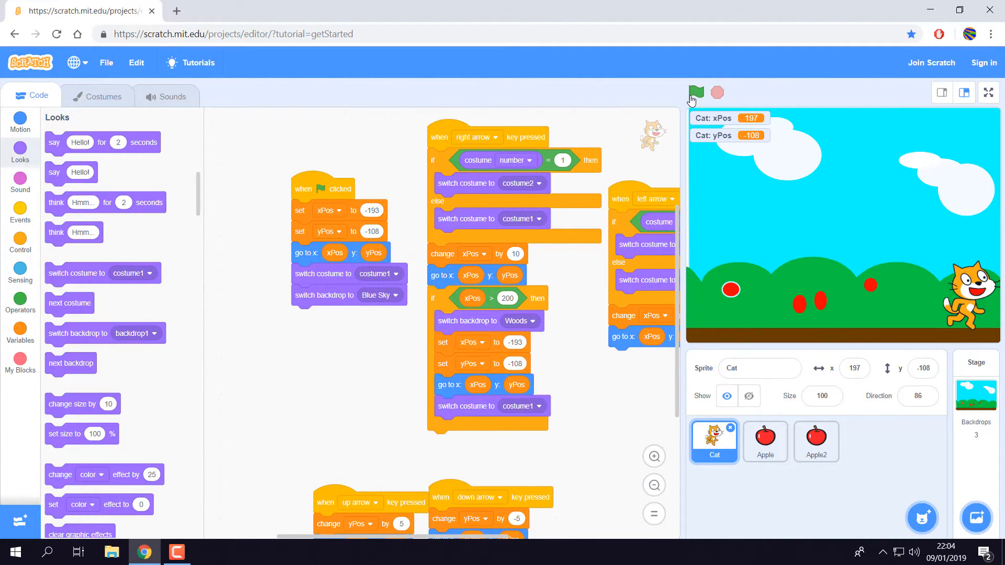
{"action": "left_click", "coordinate": [696, 93]}
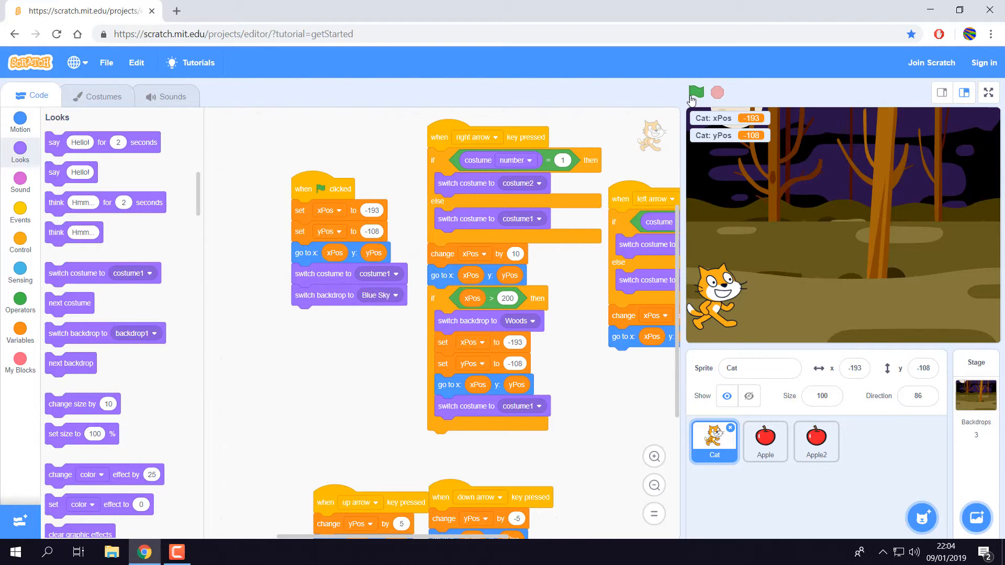
{"action": "mouse_move", "coordinate": [884, 234]}
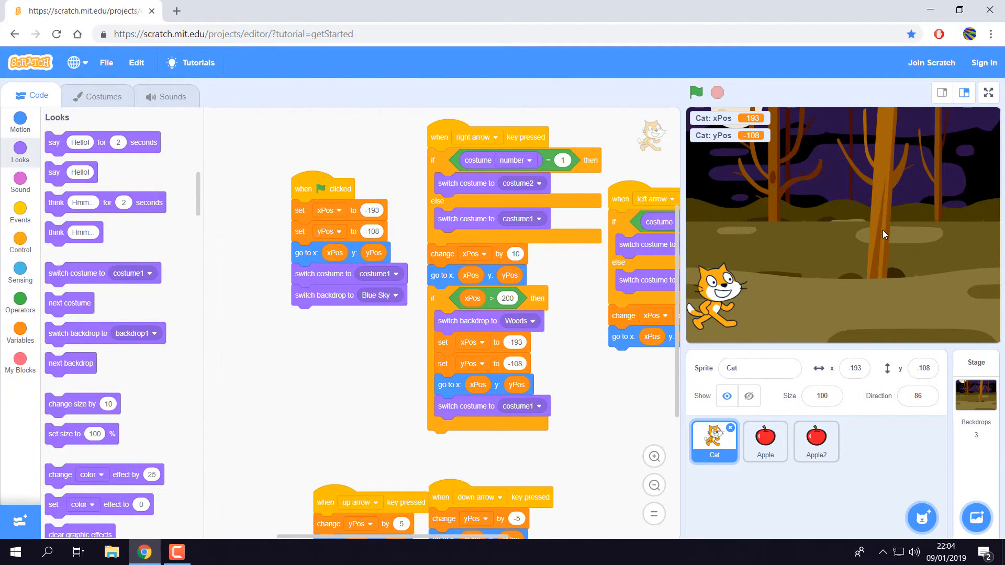
{"action": "key", "text": "right"}
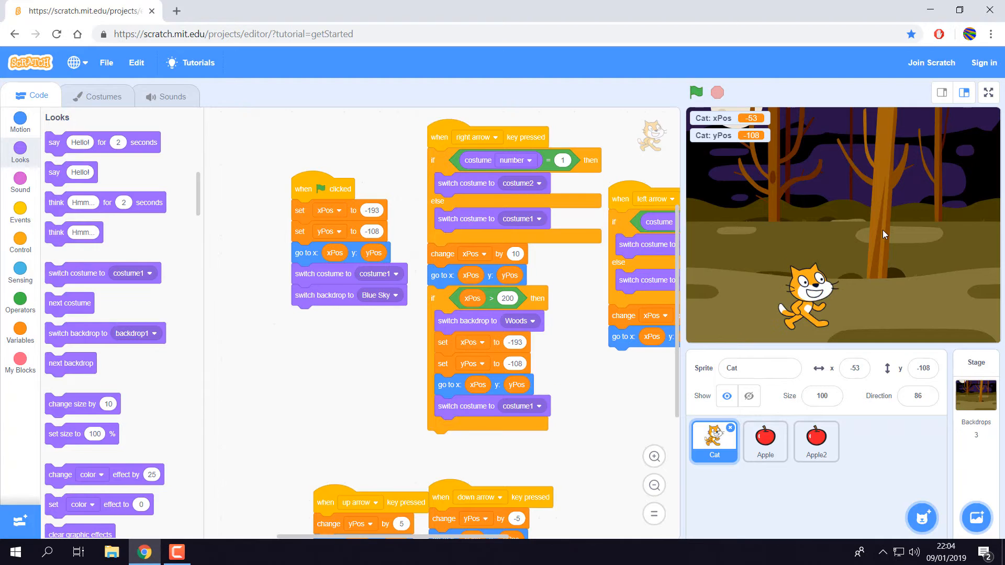
{"action": "left_click", "coordinate": [20, 302]}
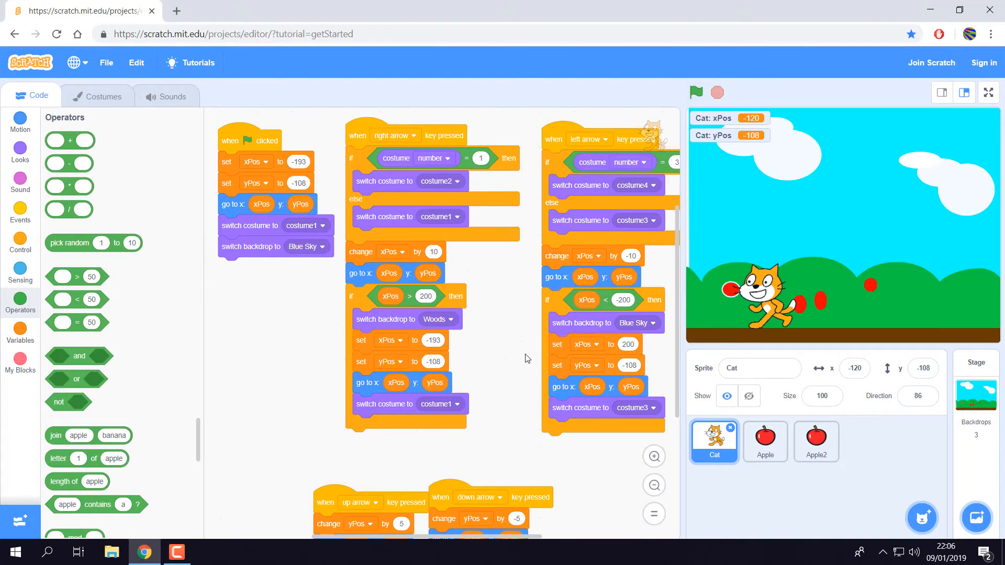